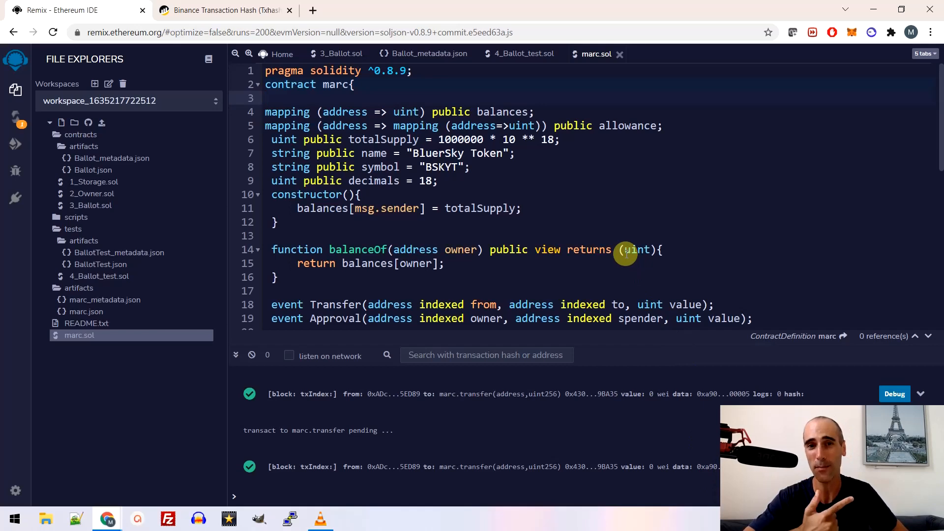
Step: Make Account 1 the active MetaMask account, showing 0.9899 BNB and 999999.999 BSKYT
{"action": "left_click", "coordinate": [267, 98]}
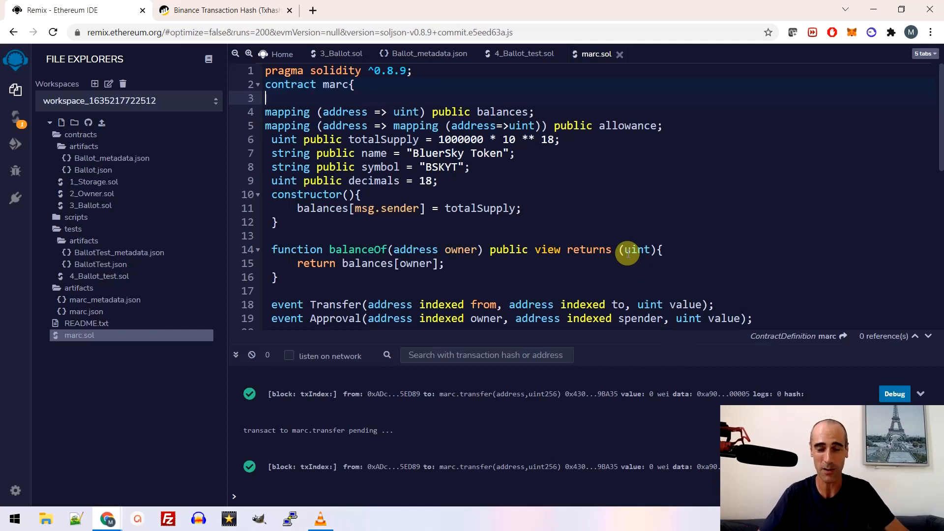
{"action": "mouse_move", "coordinate": [612, 261]}
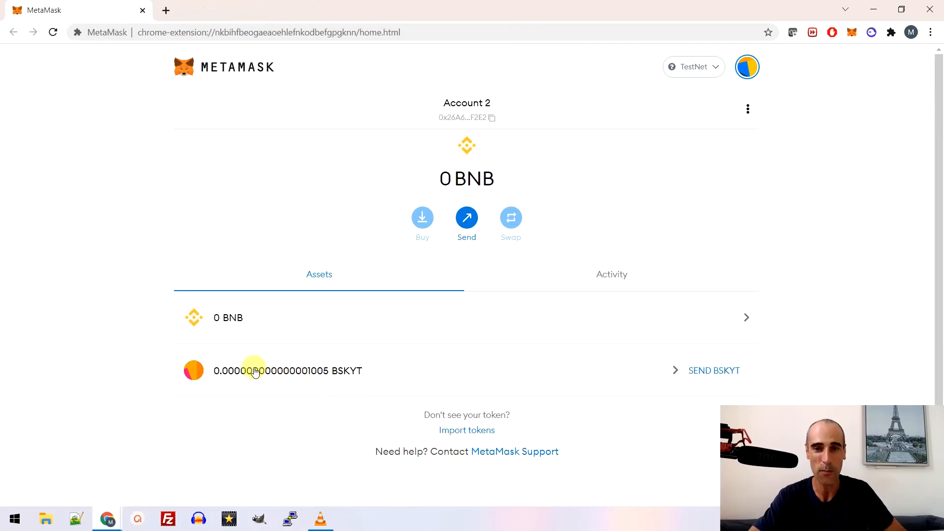
{"action": "mouse_move", "coordinate": [253, 371]}
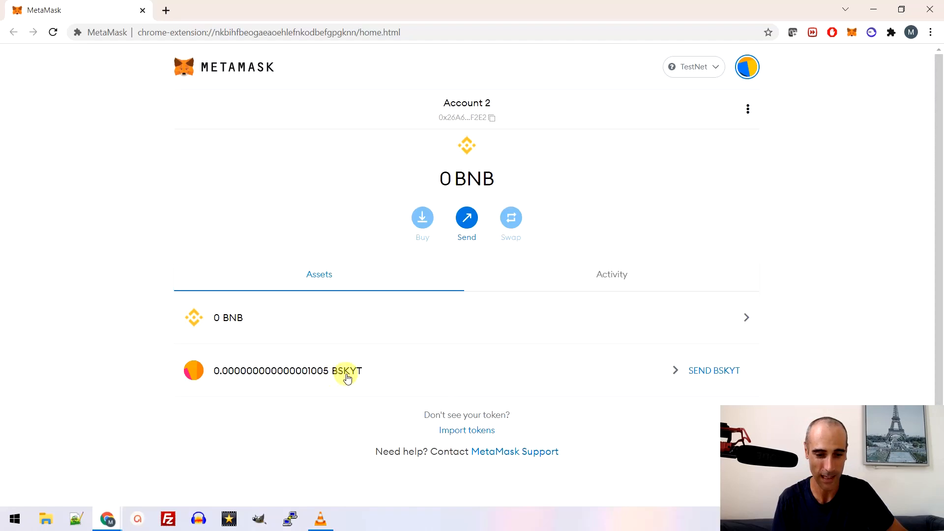
{"action": "mouse_move", "coordinate": [352, 370]}
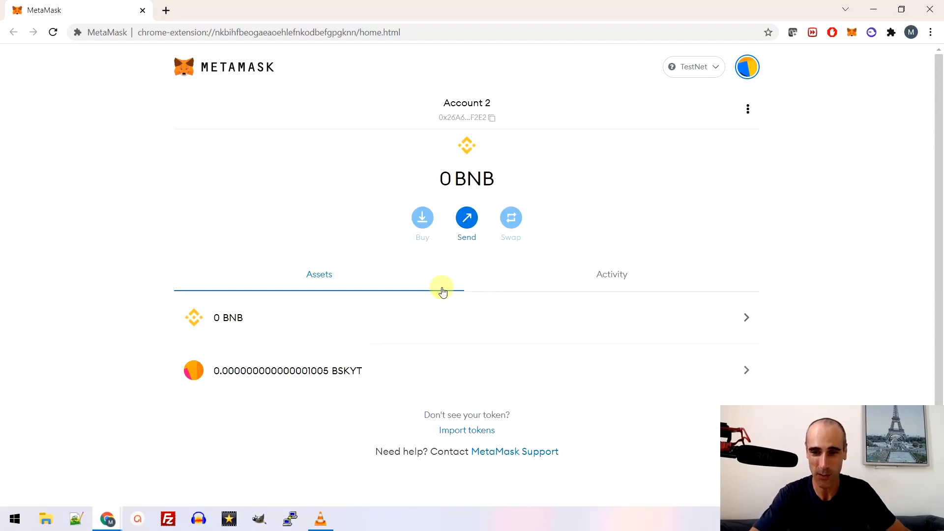
{"action": "mouse_move", "coordinate": [679, 81]}
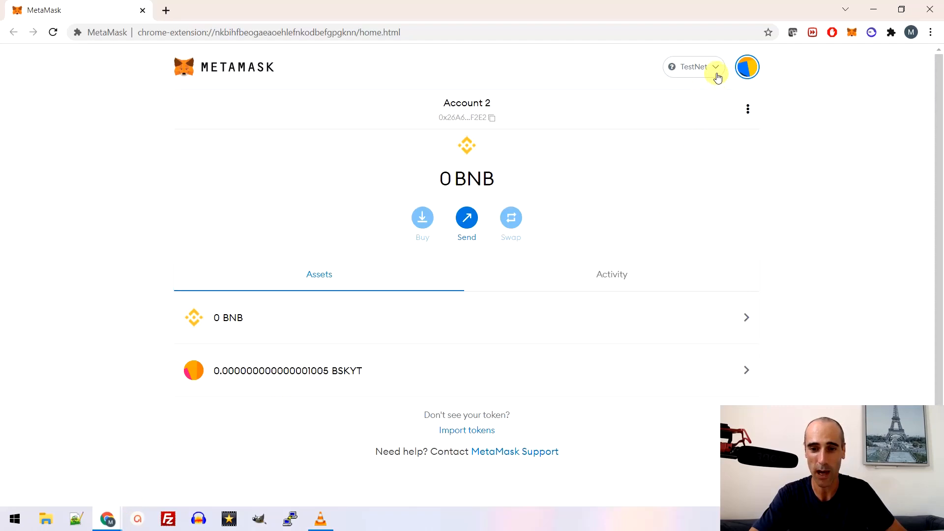
{"action": "left_click", "coordinate": [748, 67]}
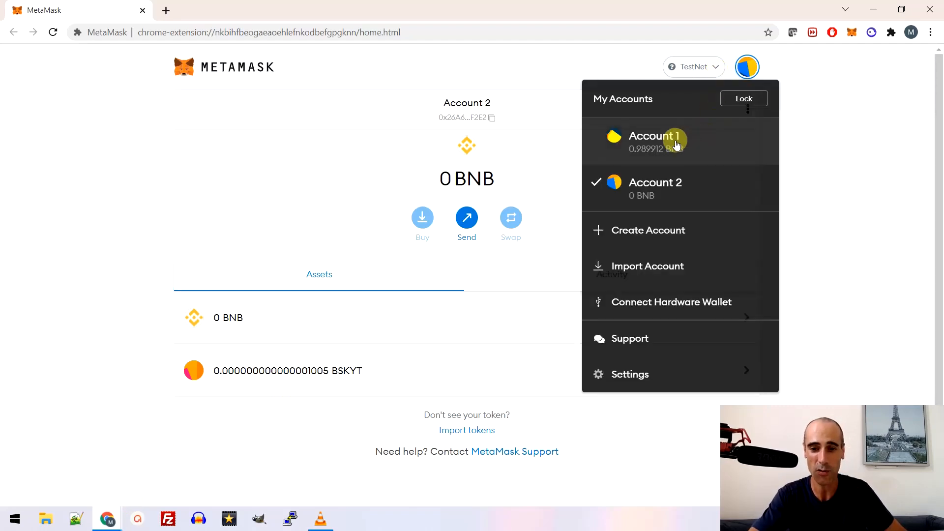
{"action": "left_click", "coordinate": [655, 135]}
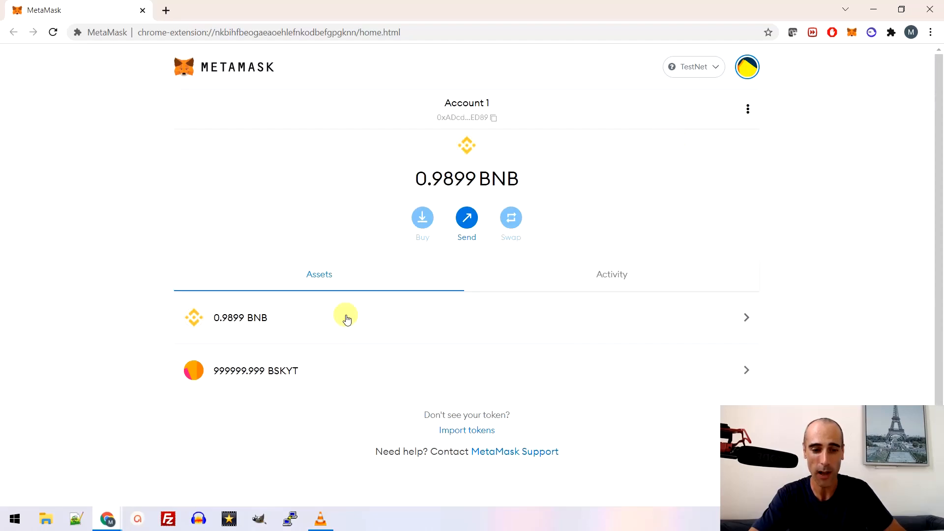
{"action": "mouse_move", "coordinate": [646, 209]}
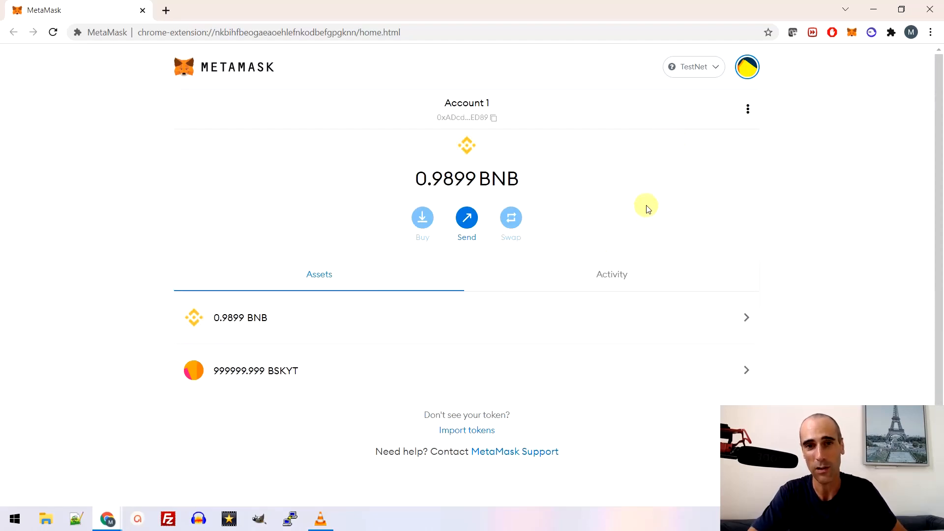
{"action": "mouse_move", "coordinate": [693, 177]}
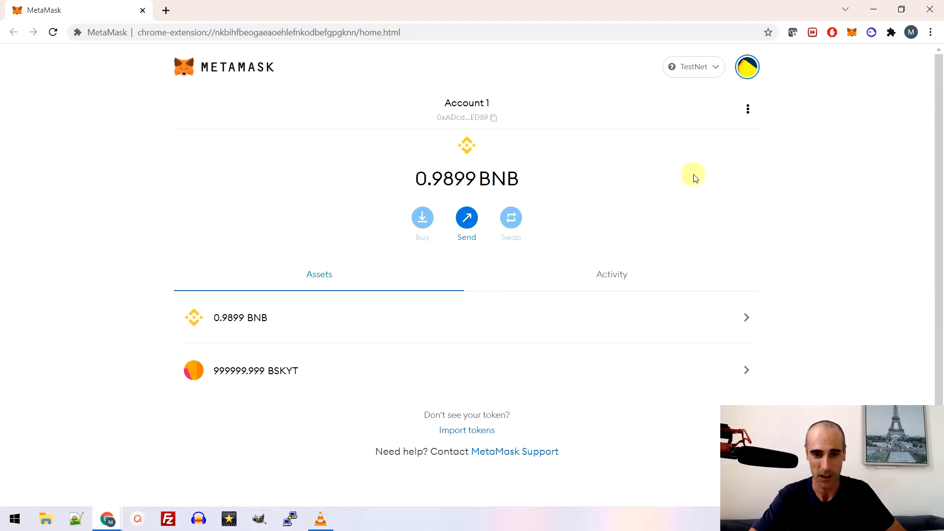
{"action": "mouse_move", "coordinate": [672, 177]}
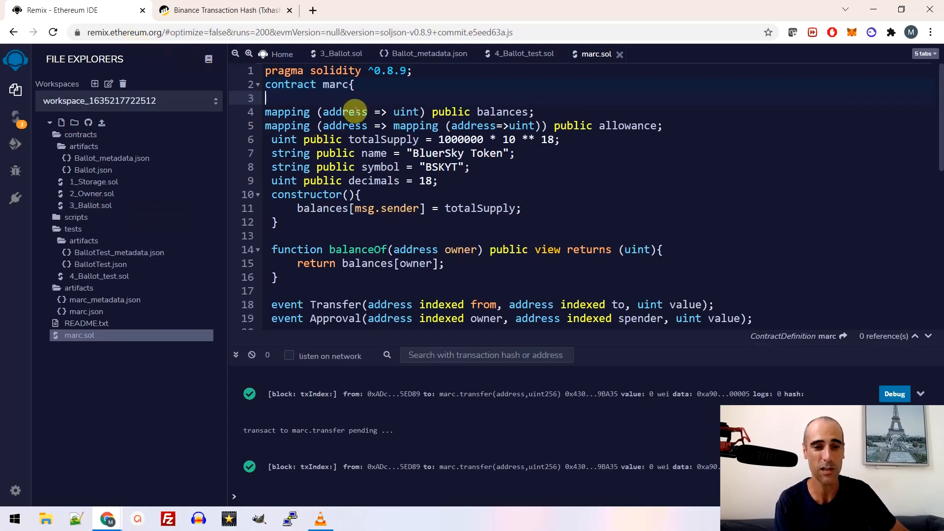
{"action": "mouse_move", "coordinate": [394, 143]}
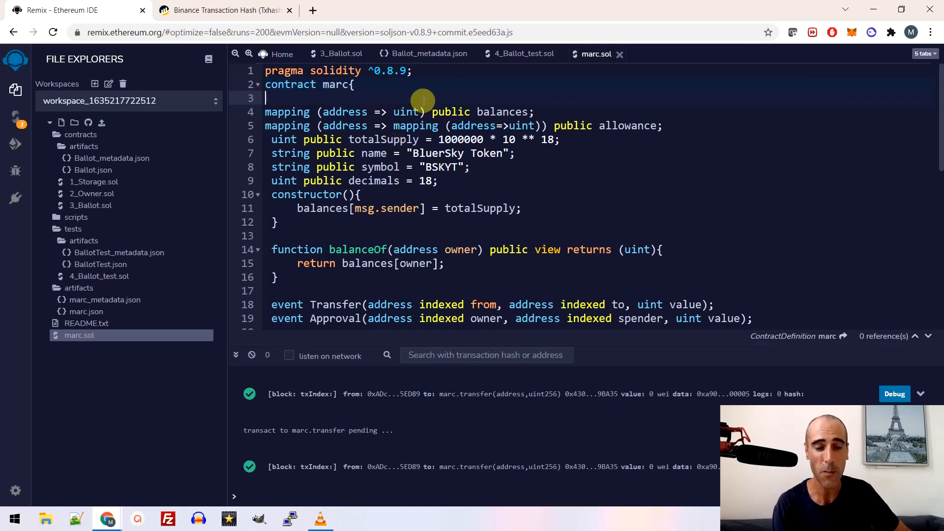
{"action": "mouse_move", "coordinate": [421, 92]}
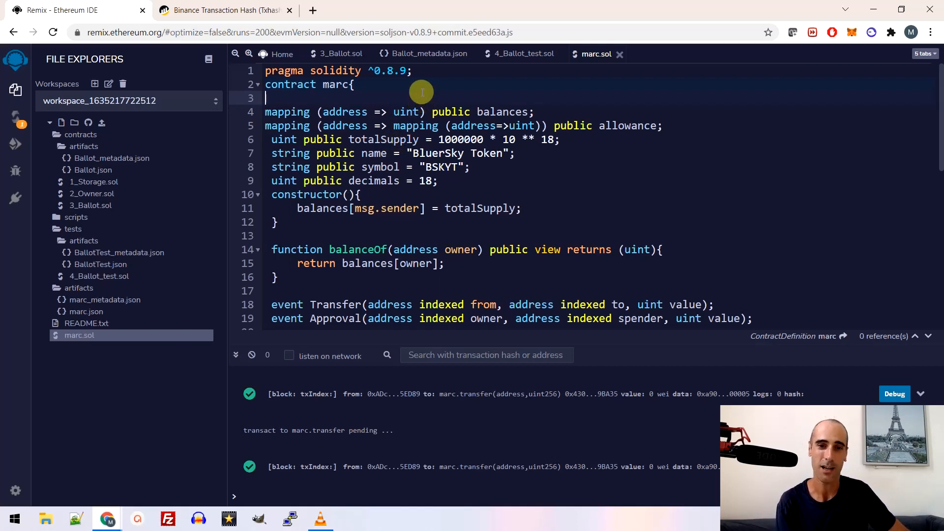
{"action": "mouse_move", "coordinate": [436, 84]}
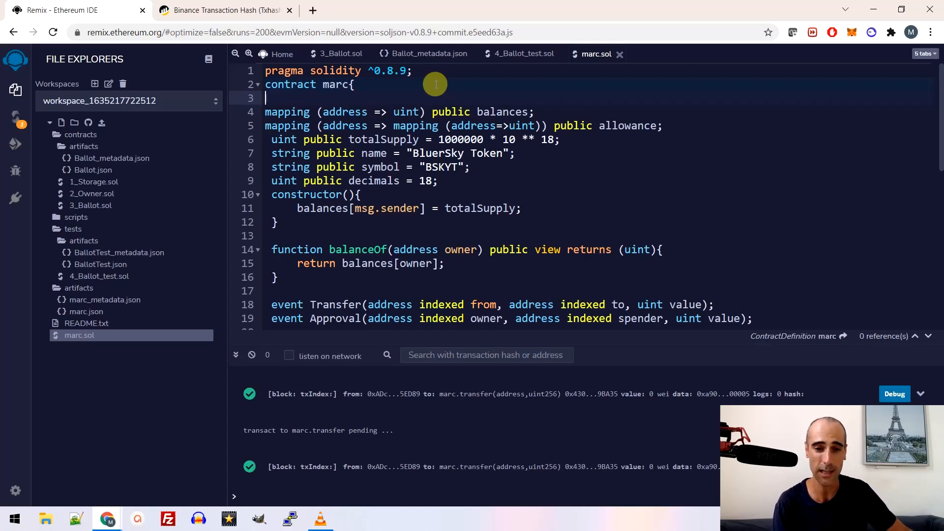
Step: Scroll marc.sol to the lines declaring the token name "Sky Token" and symbol "SKYT"
{"action": "scroll", "scroll_direction": "down", "scroll_amount": 3}
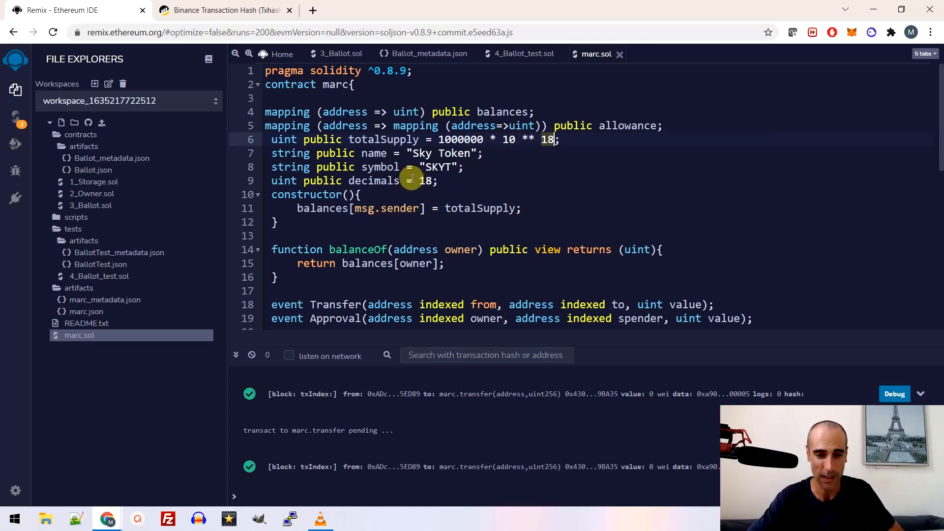
{"action": "scroll", "scroll_direction": "down", "scroll_amount": 3}
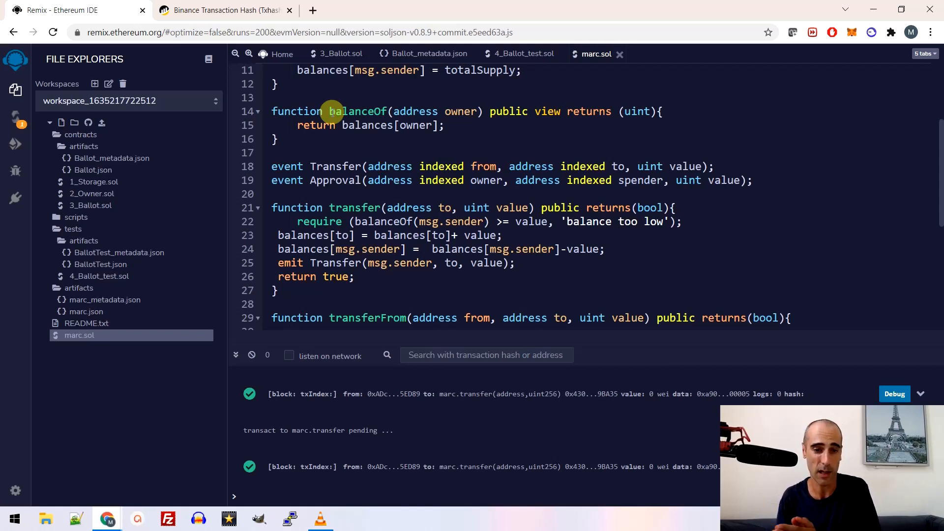
{"action": "mouse_move", "coordinate": [320, 194]}
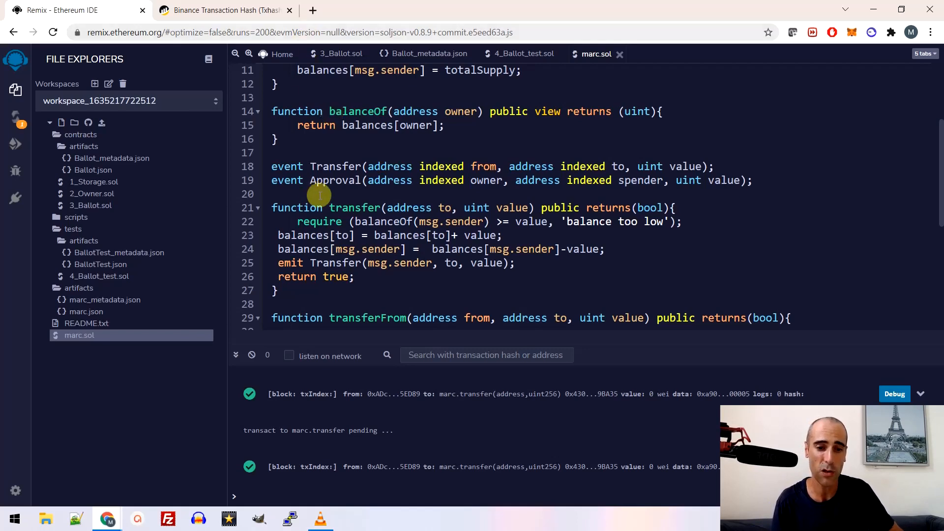
{"action": "mouse_move", "coordinate": [326, 199]}
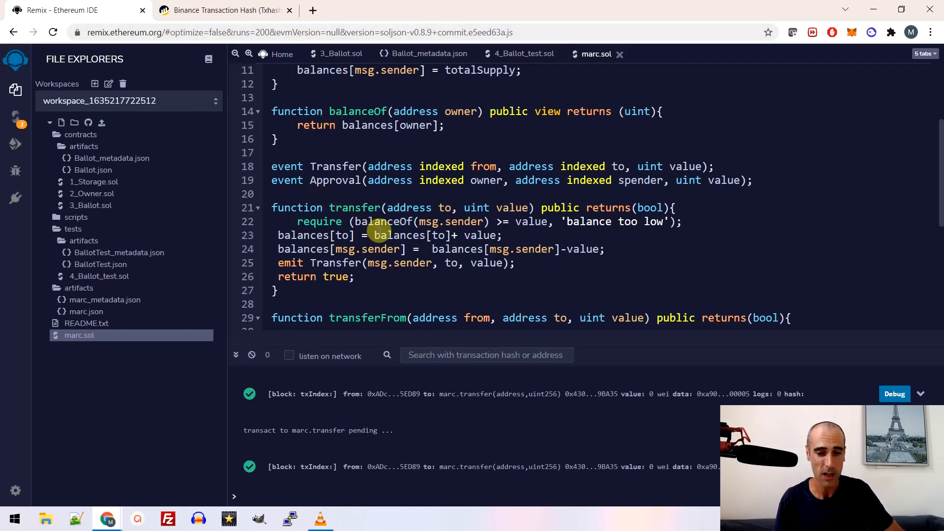
{"action": "scroll", "scroll_direction": "down", "scroll_amount": 3}
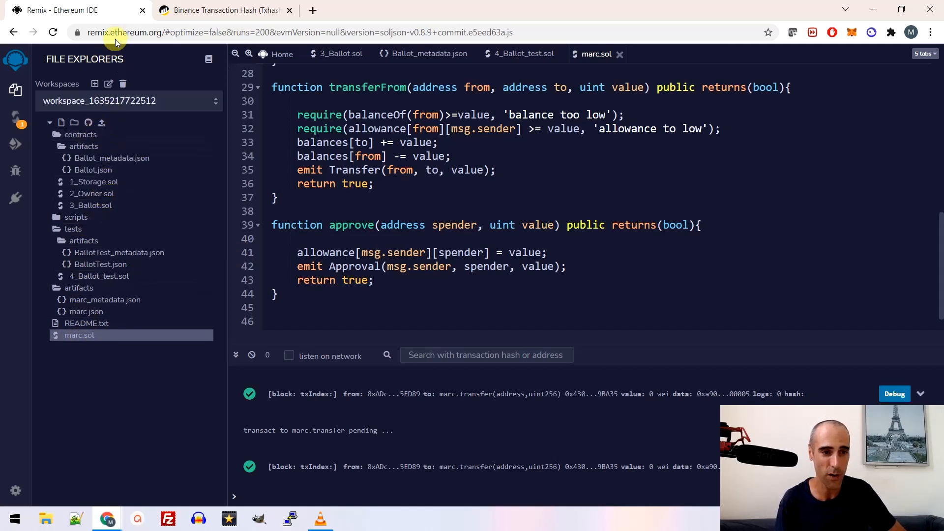
{"action": "mouse_move", "coordinate": [131, 355]}
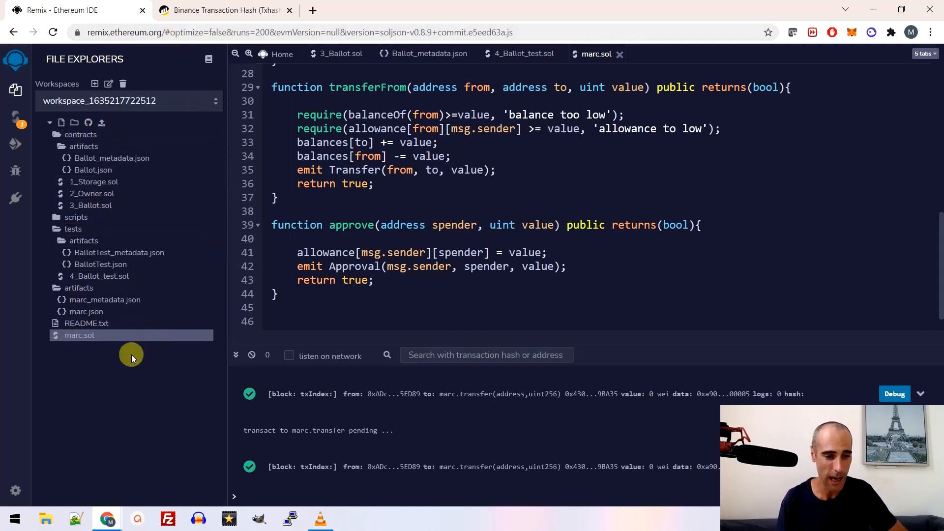
{"action": "mouse_move", "coordinate": [78, 335]}
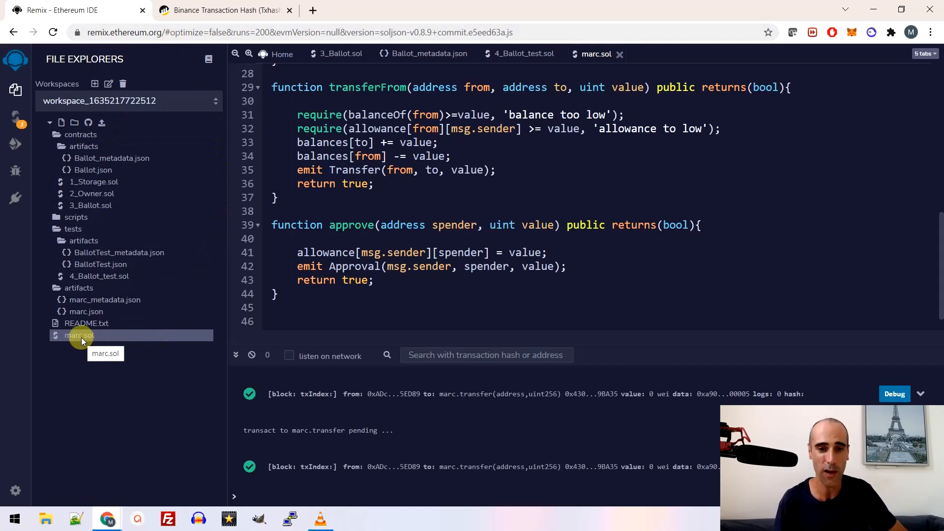
{"action": "mouse_move", "coordinate": [178, 284]}
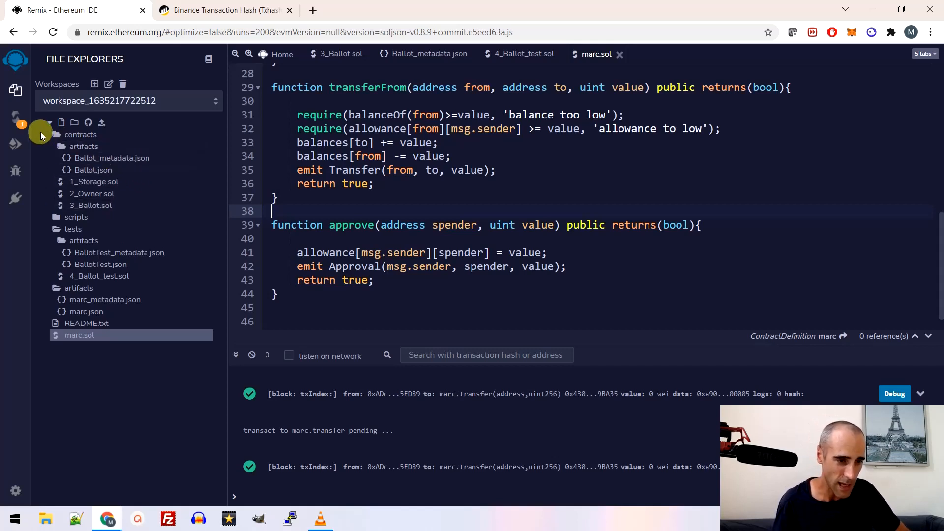
Step: Compile marc.sol in the Solidity compiler with version 0.8.9 kept
{"action": "left_click", "coordinate": [15, 119]}
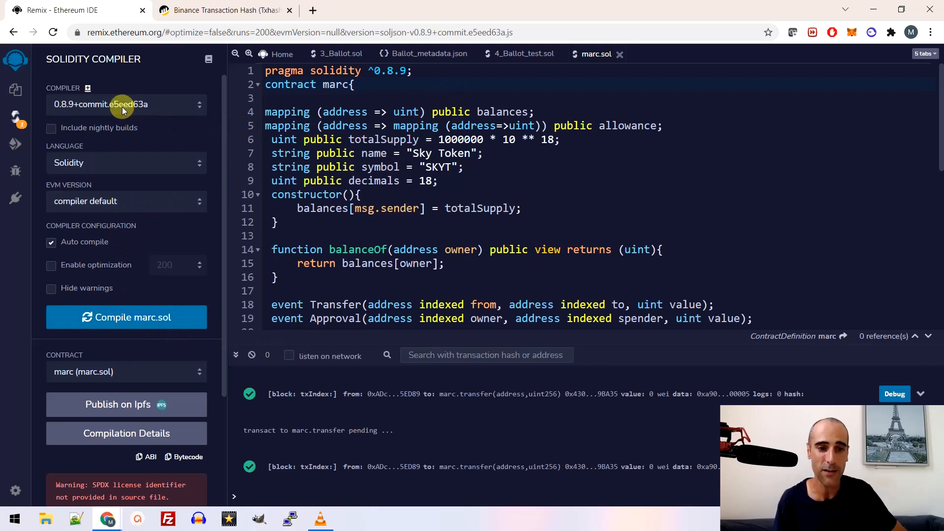
{"action": "mouse_move", "coordinate": [371, 70]}
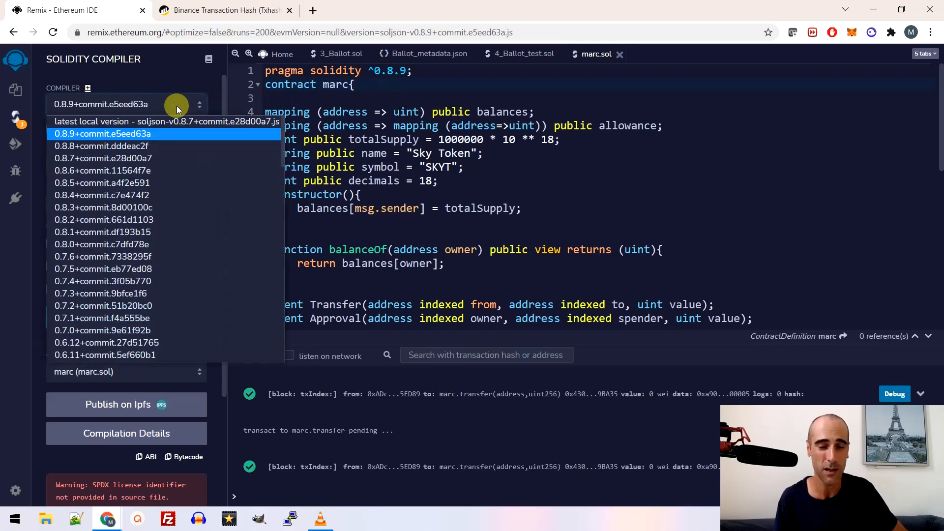
{"action": "left_click", "coordinate": [127, 134]}
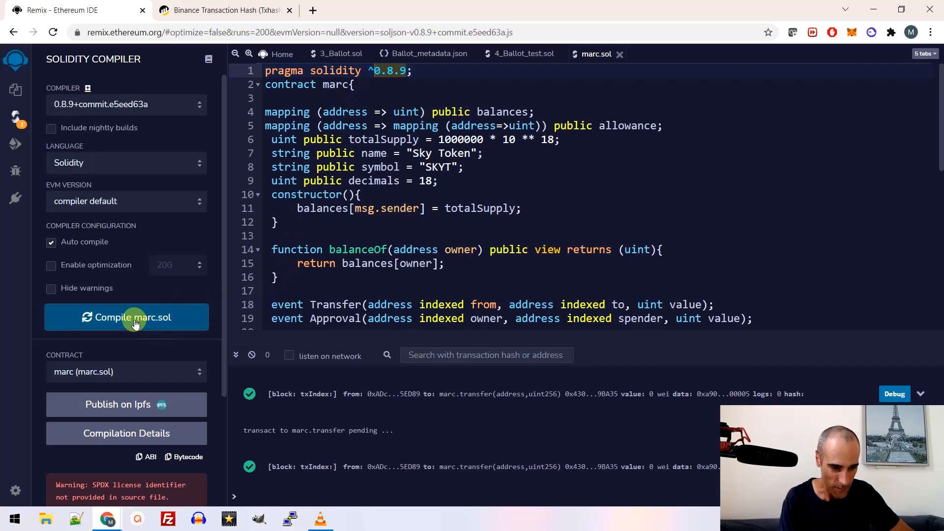
{"action": "left_click", "coordinate": [127, 317]}
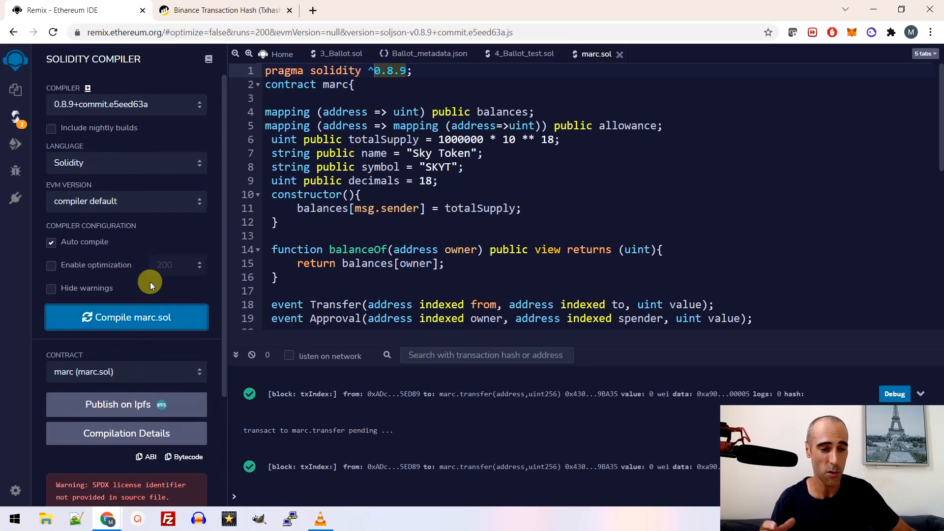
{"action": "mouse_move", "coordinate": [53, 179]}
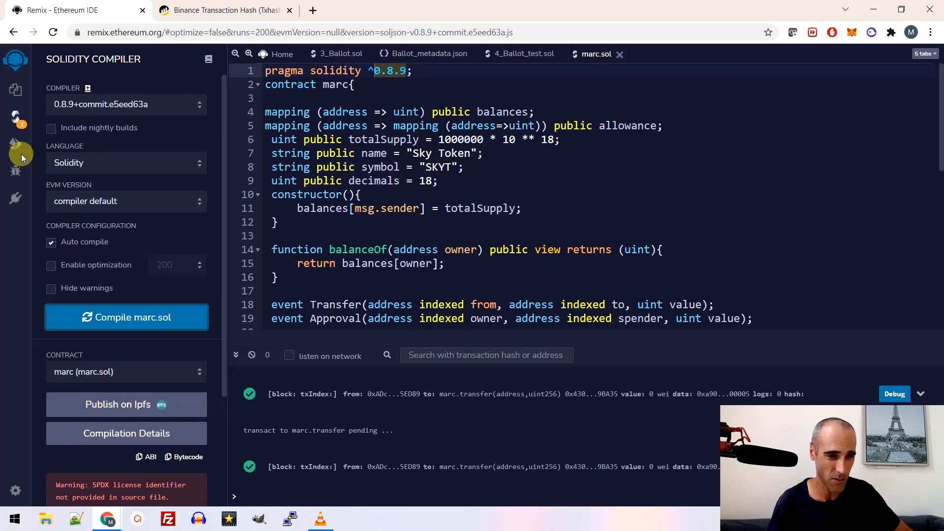
Step: Show the Deploy & Run panel and check MetaMask is on Account 1 with 0.9899 BNB
{"action": "left_click", "coordinate": [15, 144]}
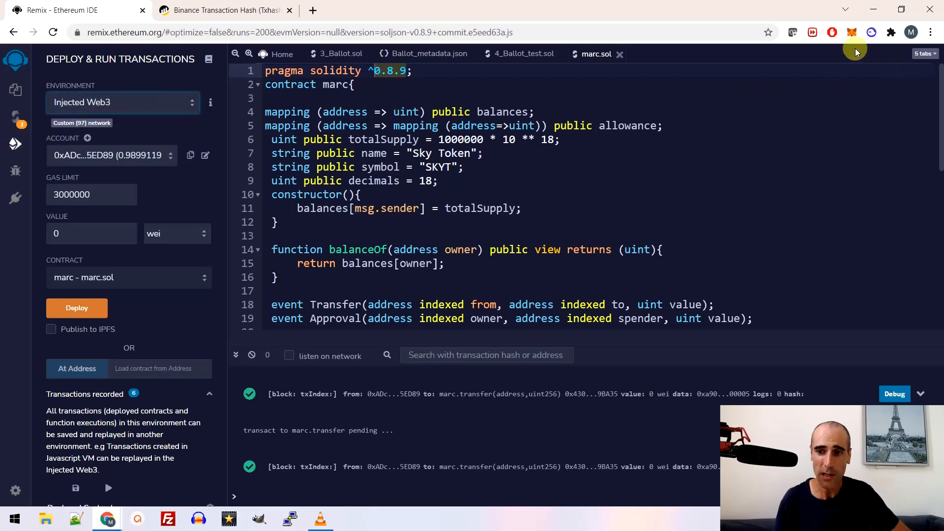
{"action": "mouse_move", "coordinate": [851, 33]}
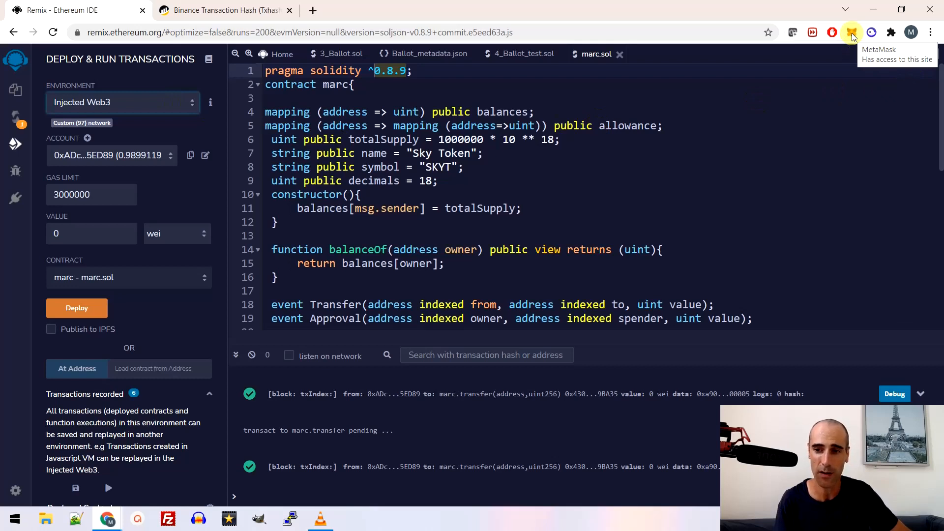
{"action": "left_click", "coordinate": [851, 33]}
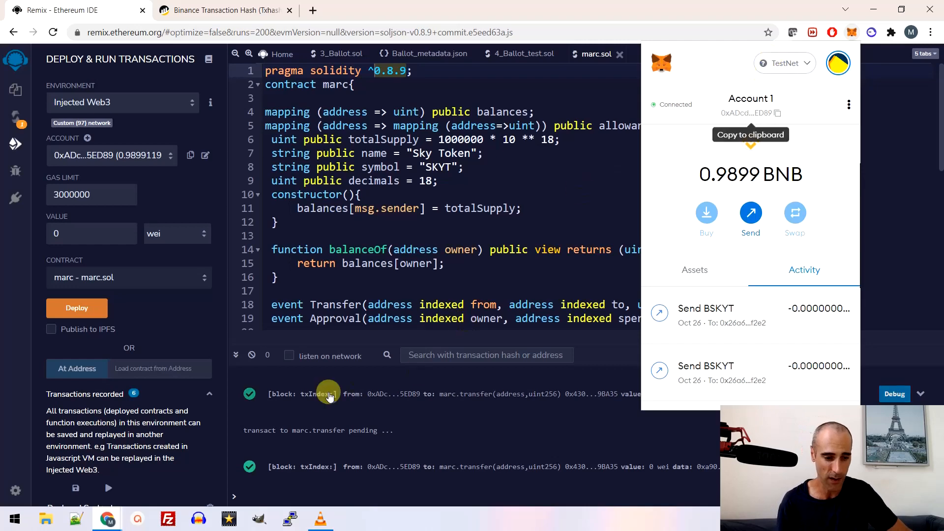
{"action": "mouse_move", "coordinate": [107, 518]}
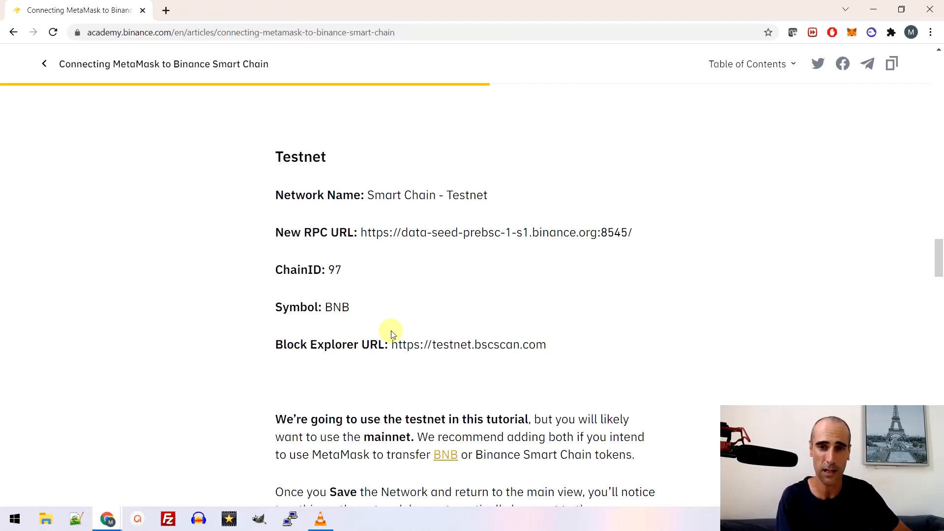
{"action": "mouse_move", "coordinate": [270, 150]}
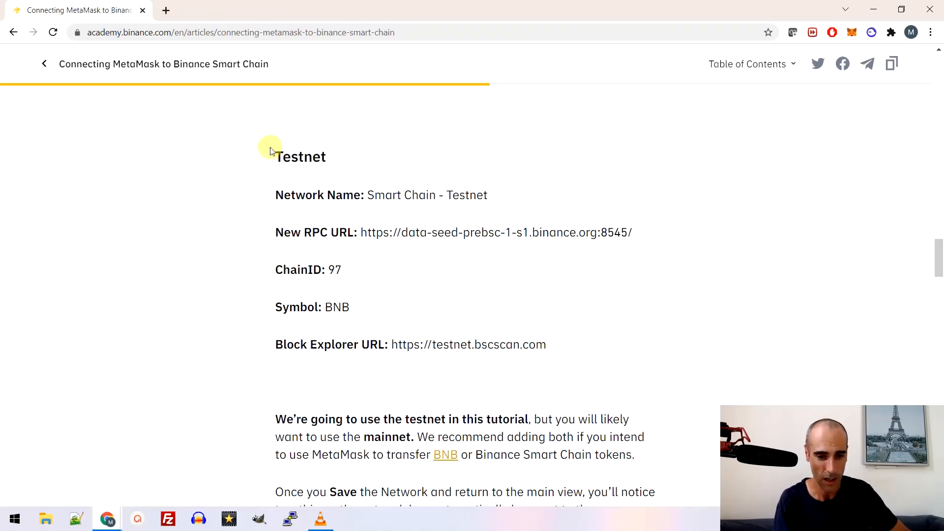
Step: Select the Smart Chain Testnet network details in the Binance Academy article
{"action": "left_click_drag", "start_coordinate": [275, 156], "coordinate": [364, 195]}
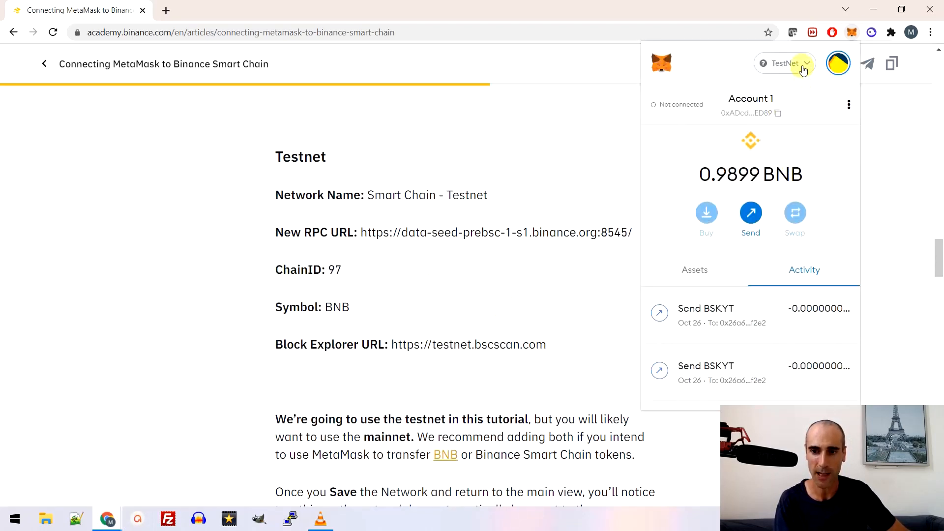
{"action": "left_click", "coordinate": [785, 63]}
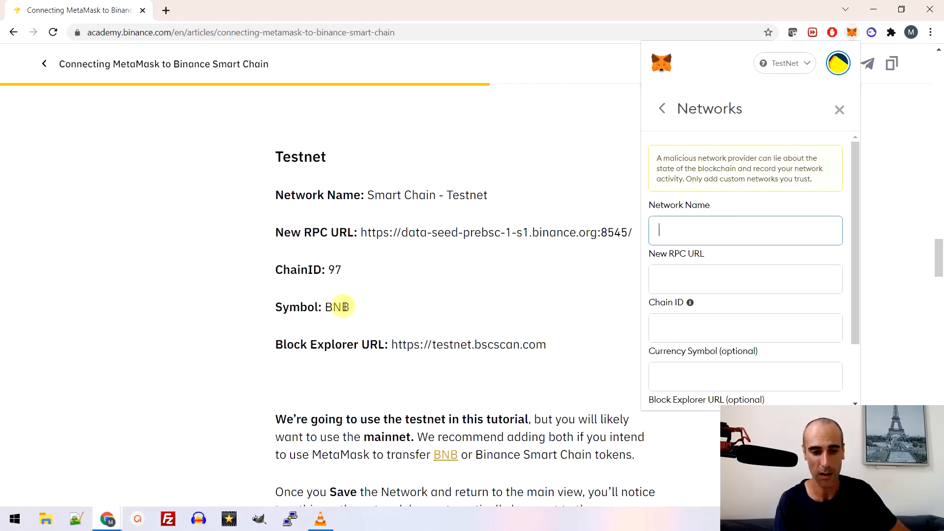
{"action": "left_click", "coordinate": [785, 63]}
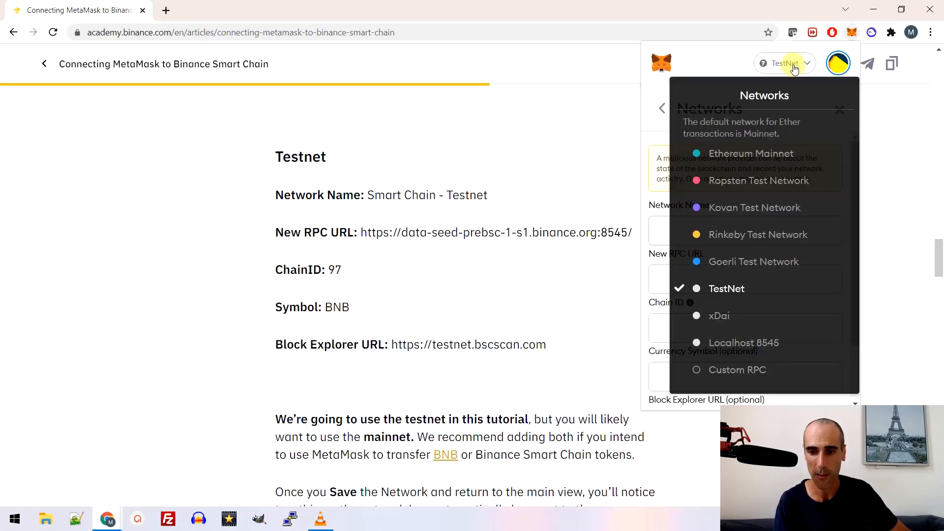
{"action": "left_click", "coordinate": [784, 63]}
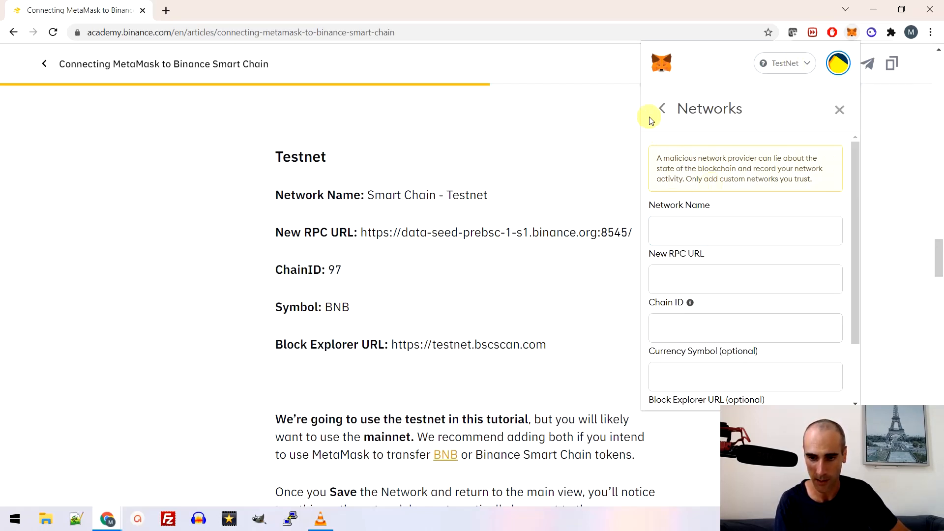
{"action": "left_click", "coordinate": [660, 109]}
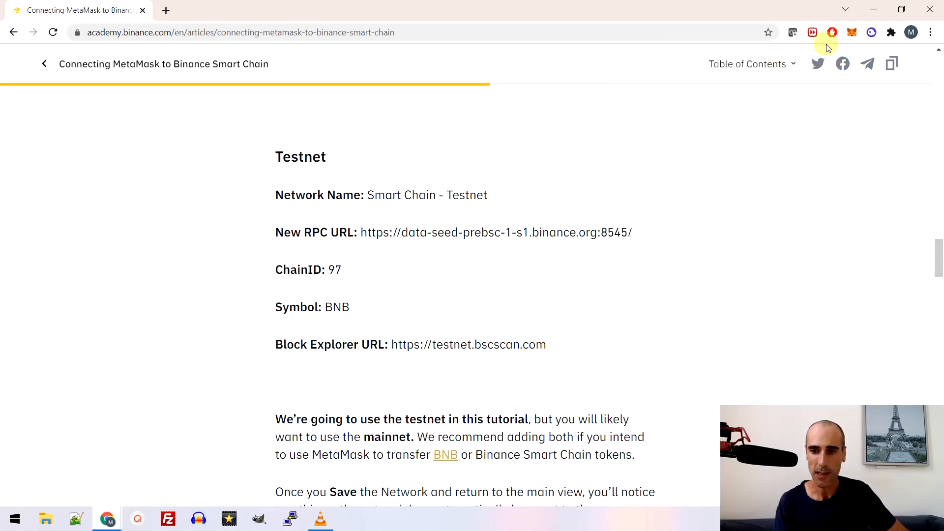
Step: Switch MetaMask to Account 2 (0 BNB) and copy its address to the clipboard
{"action": "left_click", "coordinate": [851, 31]}
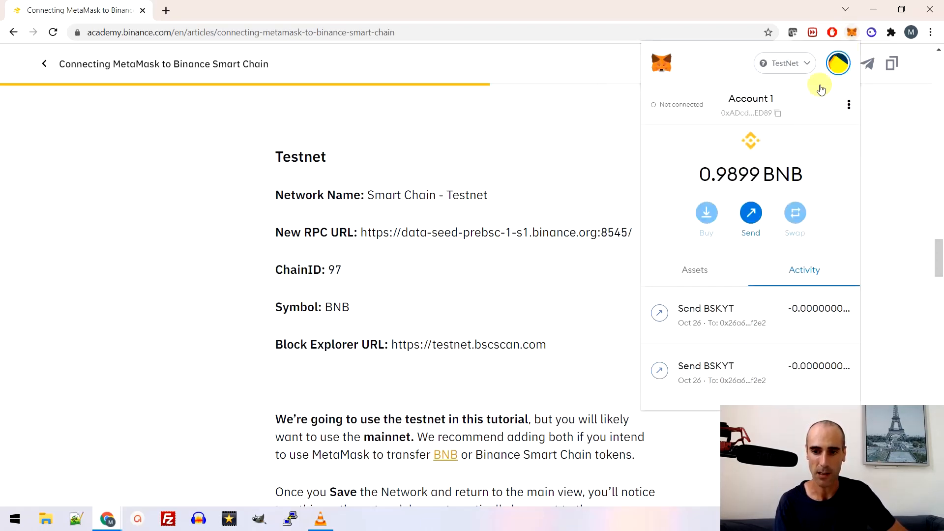
{"action": "left_click", "coordinate": [785, 63]}
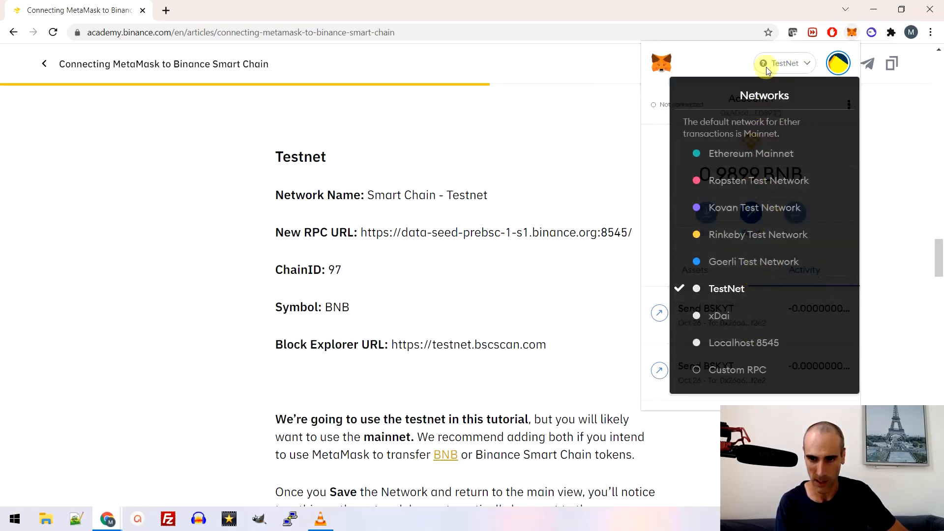
{"action": "left_click", "coordinate": [838, 62]}
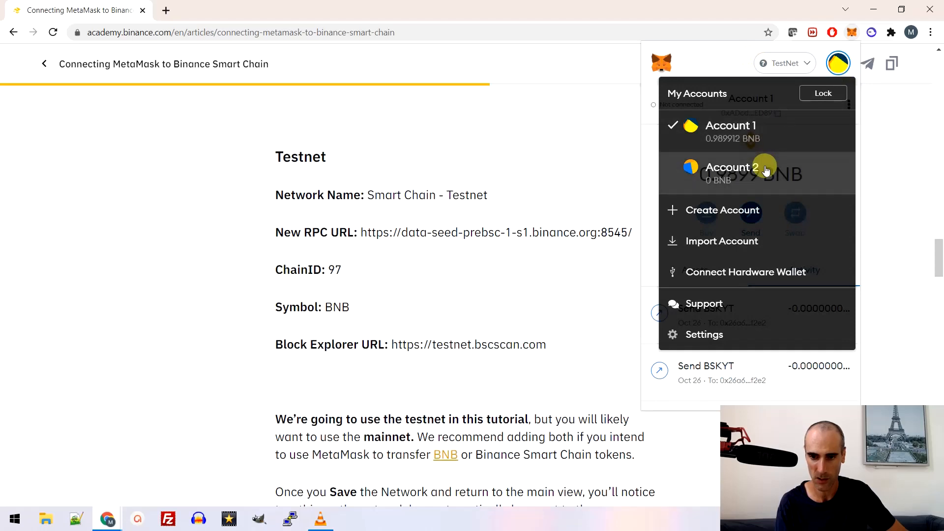
{"action": "left_click", "coordinate": [731, 167]}
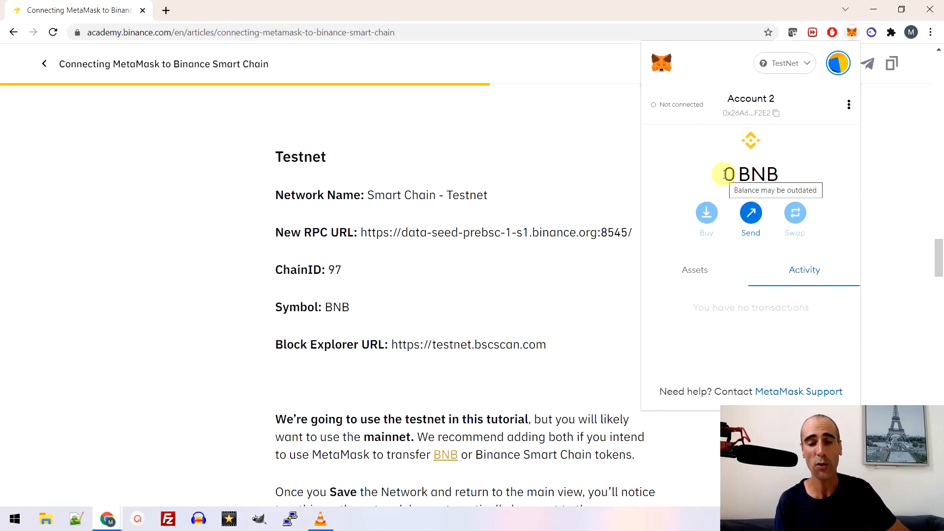
{"action": "left_click", "coordinate": [777, 113]}
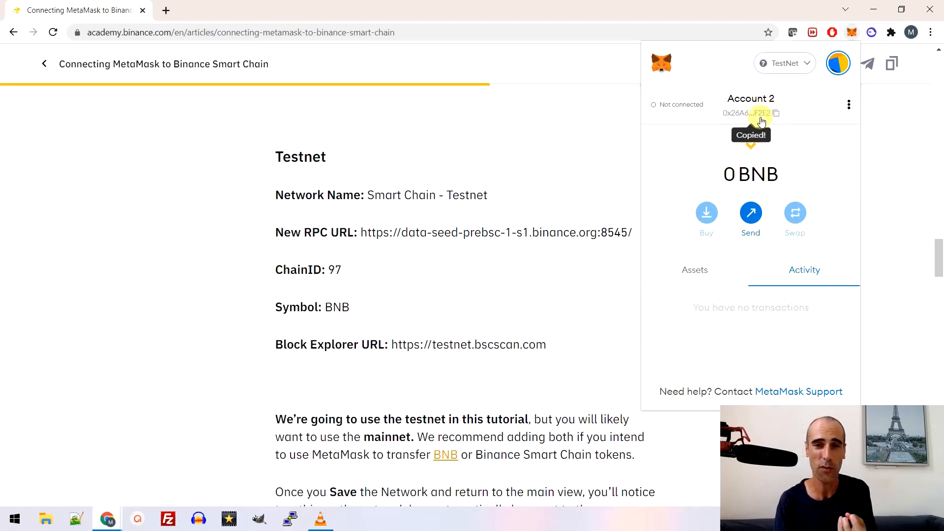
{"action": "mouse_move", "coordinate": [776, 113]}
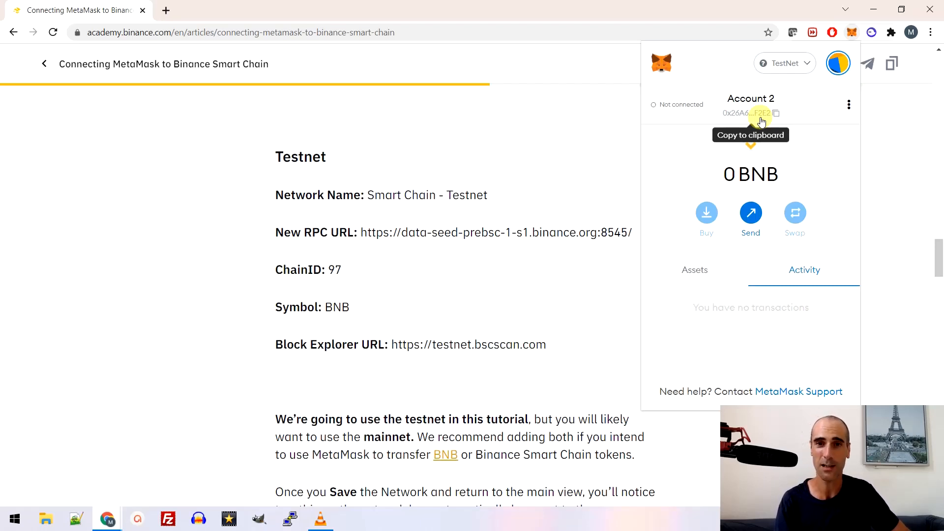
{"action": "mouse_move", "coordinate": [409, 402]}
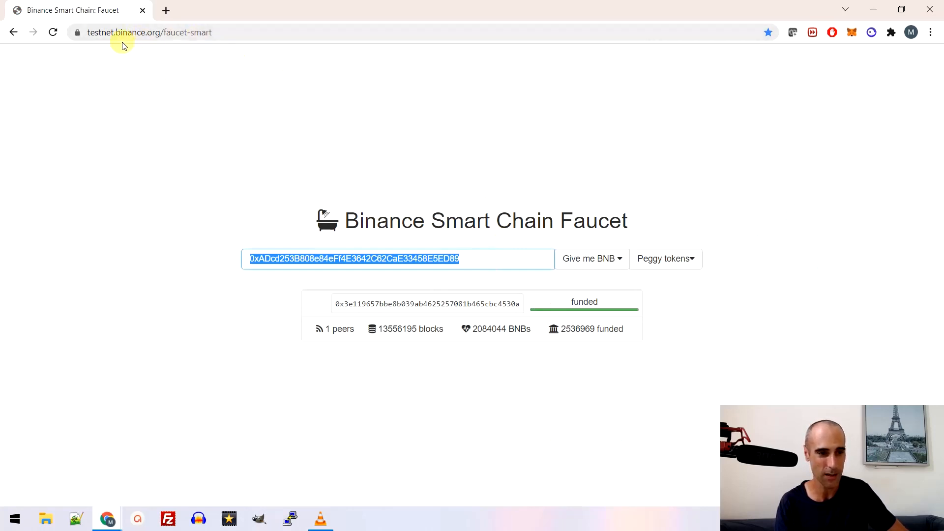
{"action": "mouse_move", "coordinate": [474, 259]}
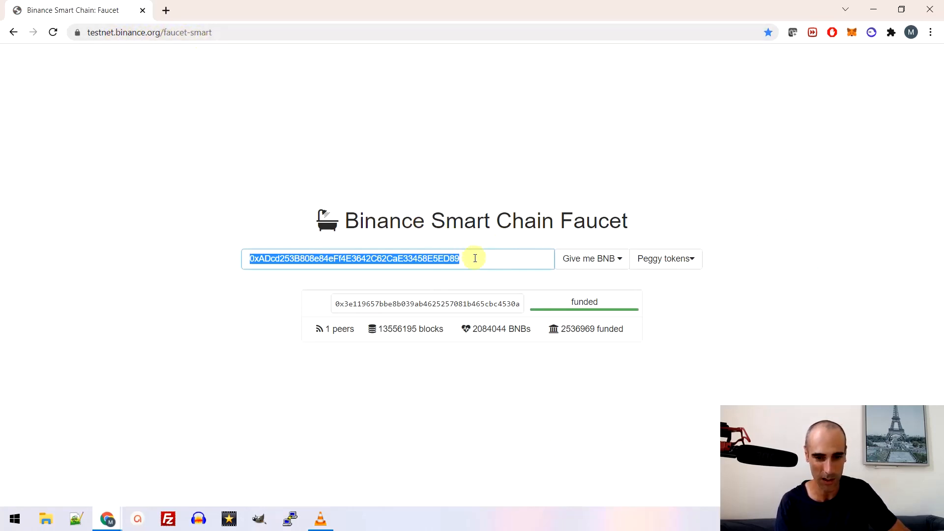
{"action": "type", "text": "0x26A6D41eD0fc16d9a7F0ca665f808BF8BBC4F2E2"}
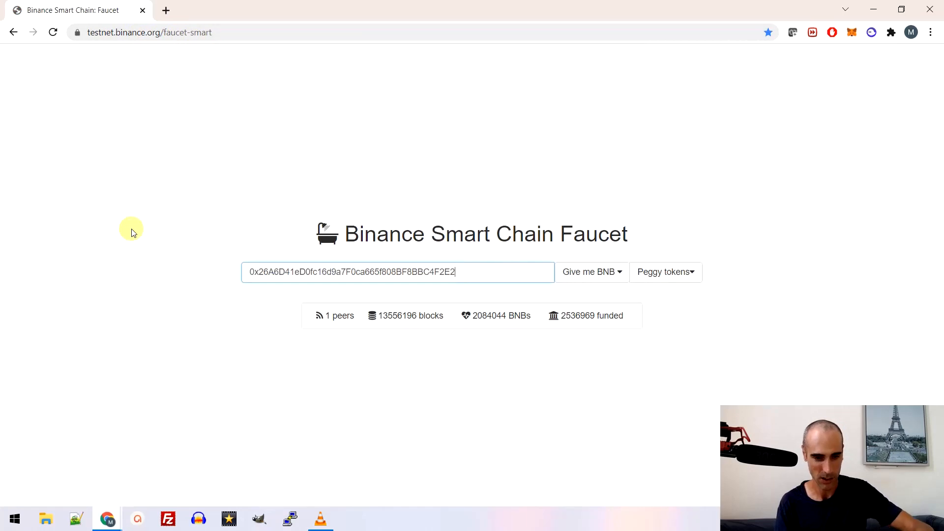
{"action": "left_click", "coordinate": [588, 271]}
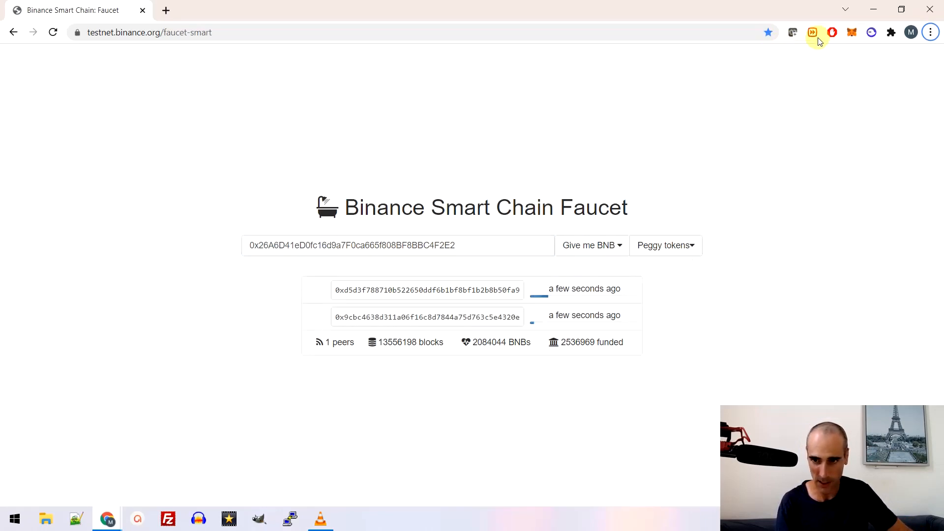
{"action": "left_click", "coordinate": [851, 32]}
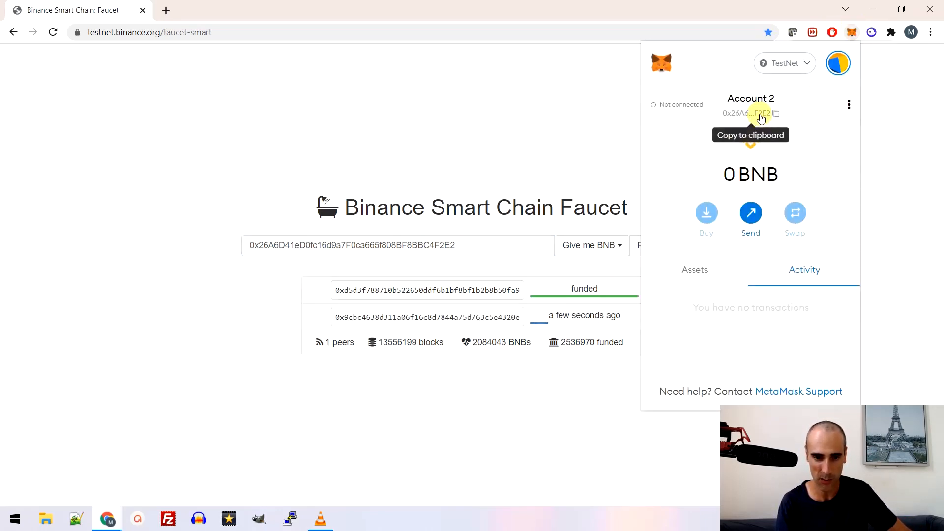
{"action": "mouse_move", "coordinate": [470, 139]}
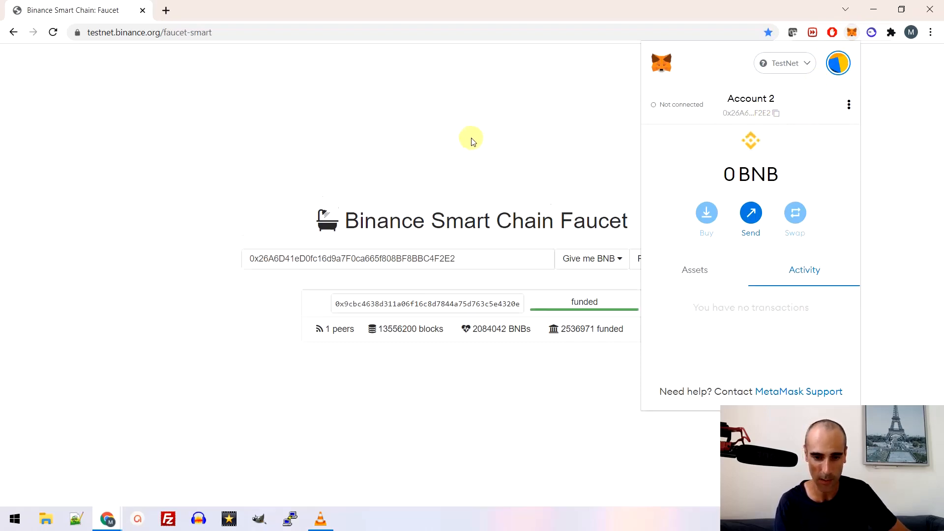
{"action": "left_click", "coordinate": [588, 245]}
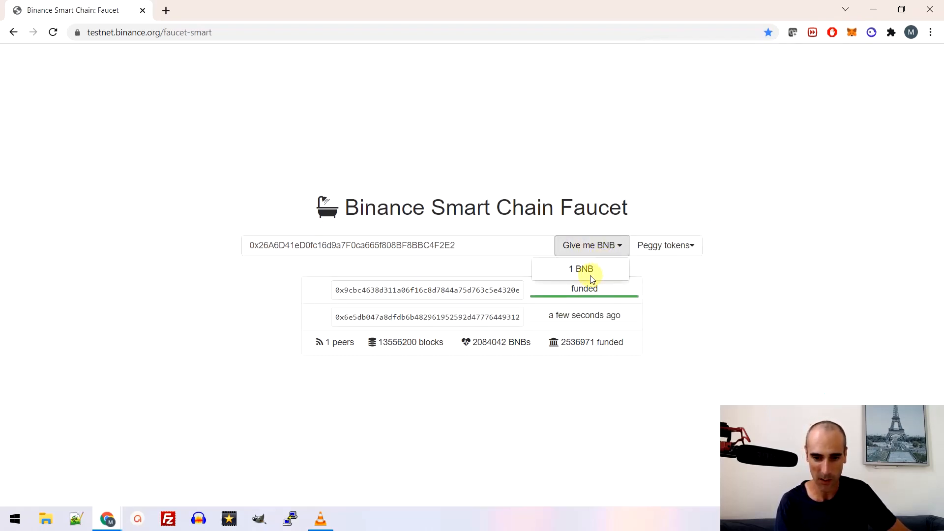
{"action": "left_click", "coordinate": [580, 269]}
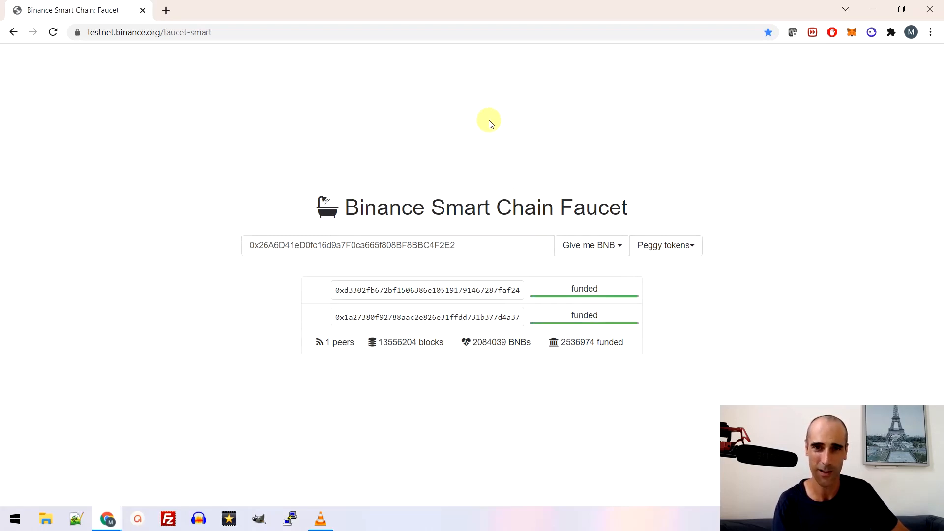
{"action": "mouse_move", "coordinate": [488, 117]}
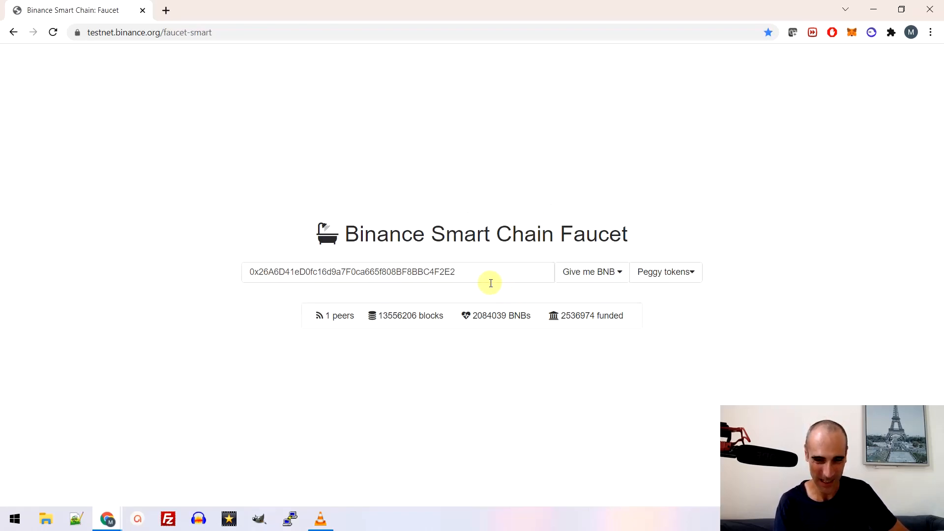
{"action": "left_click", "coordinate": [587, 271]}
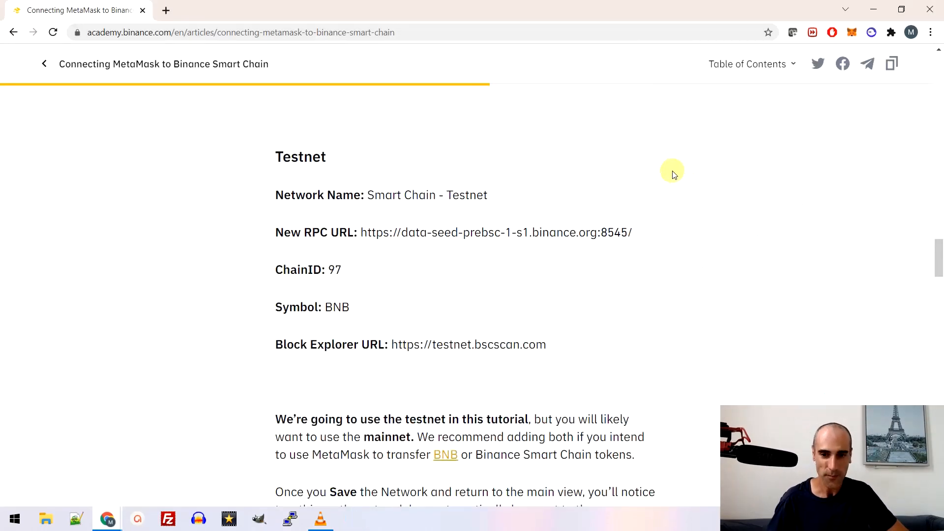
{"action": "mouse_move", "coordinate": [666, 171]}
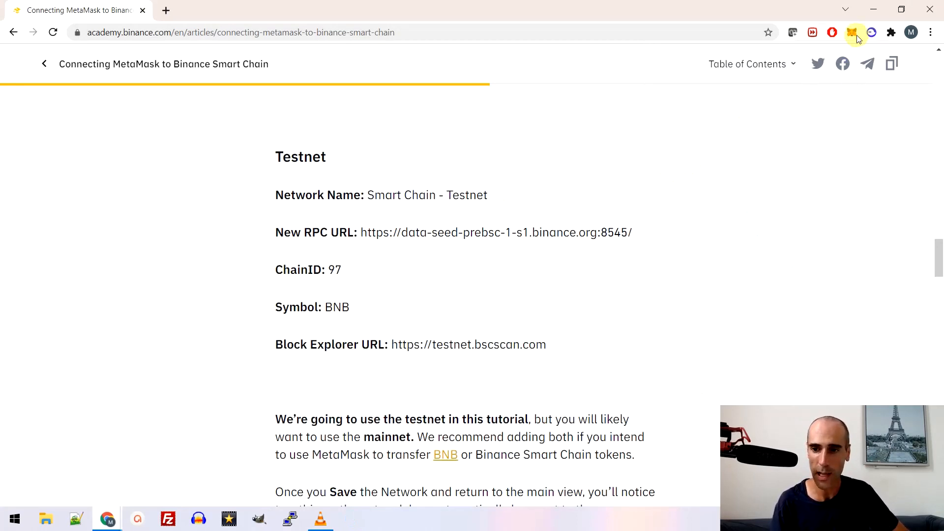
Step: Switch MetaMask back to Account 1, which holds 0.9899 BNB
{"action": "left_click", "coordinate": [854, 33]}
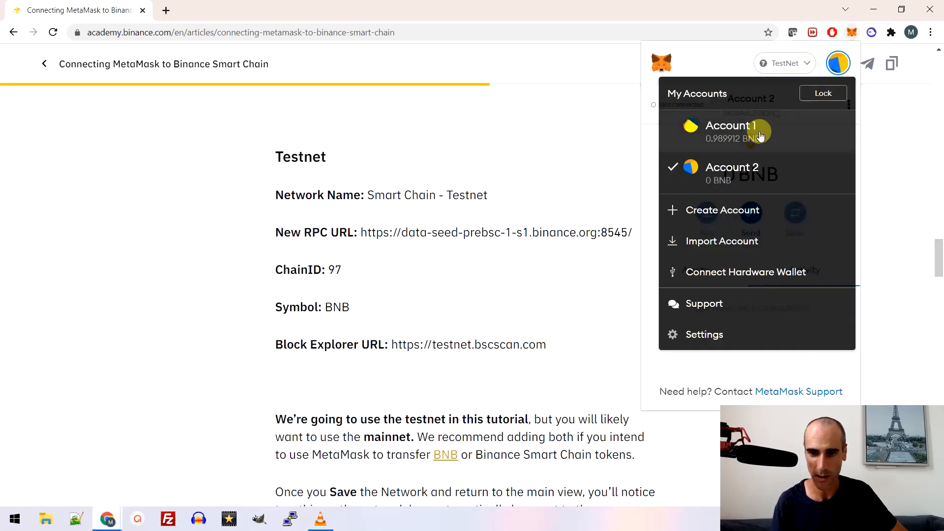
{"action": "left_click", "coordinate": [731, 126]}
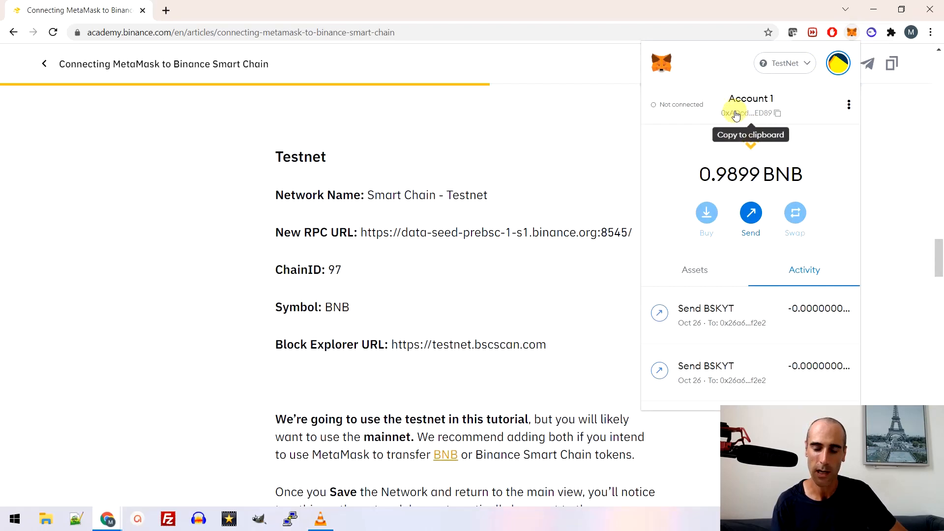
{"action": "mouse_move", "coordinate": [750, 175]}
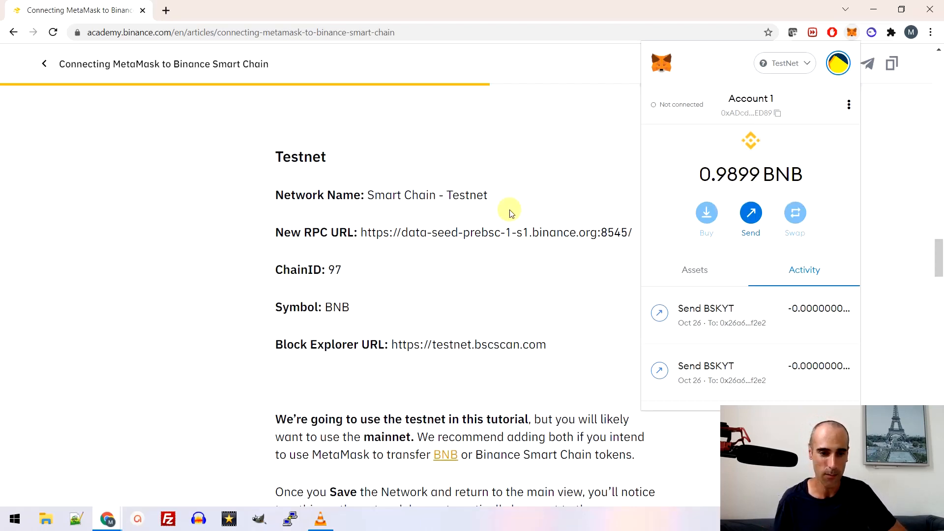
{"action": "mouse_move", "coordinate": [765, 103]}
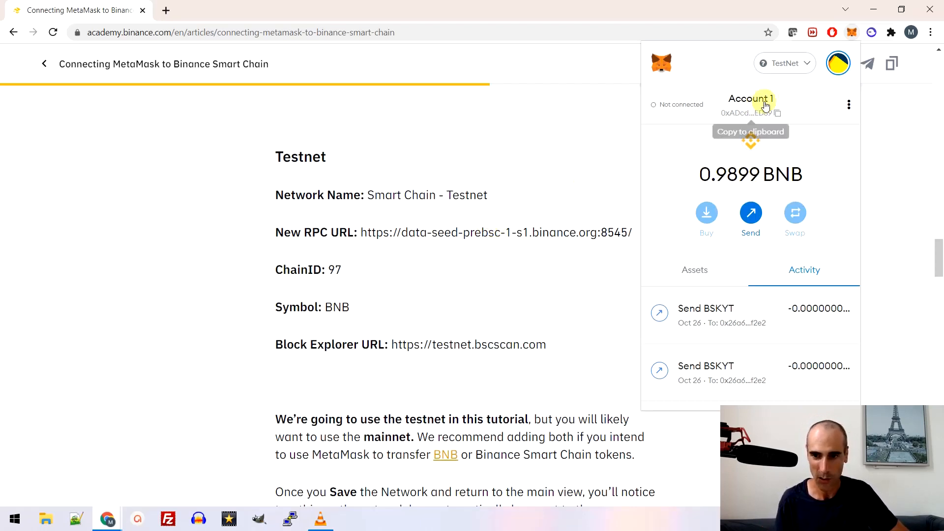
{"action": "mouse_move", "coordinate": [178, 508]}
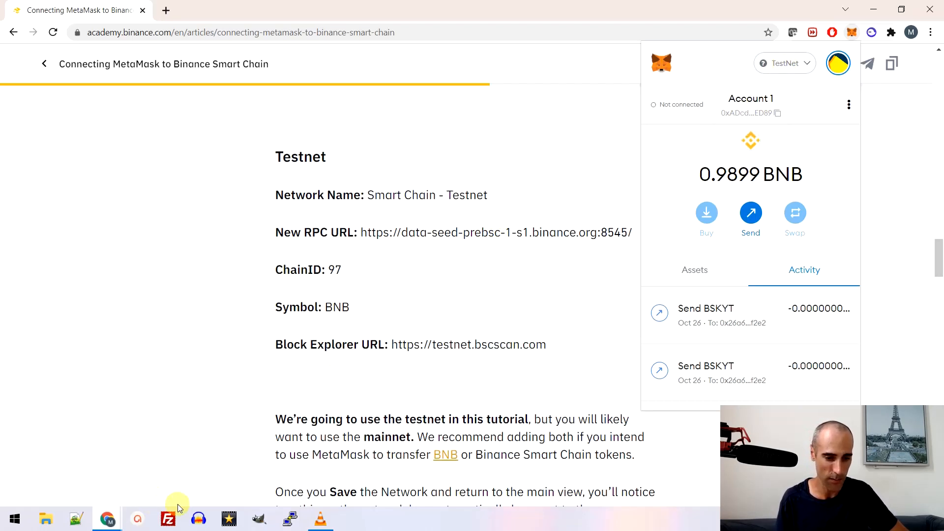
{"action": "mouse_move", "coordinate": [199, 433]}
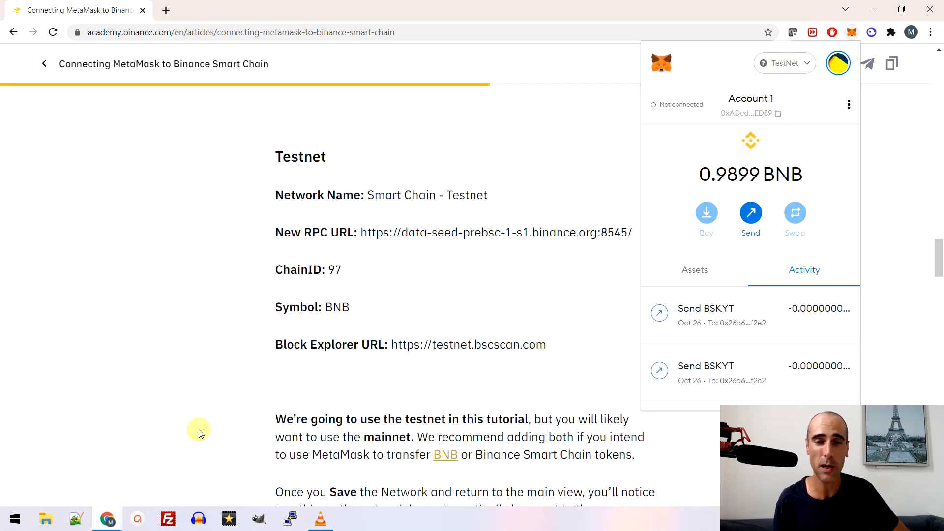
{"action": "mouse_move", "coordinate": [195, 491]}
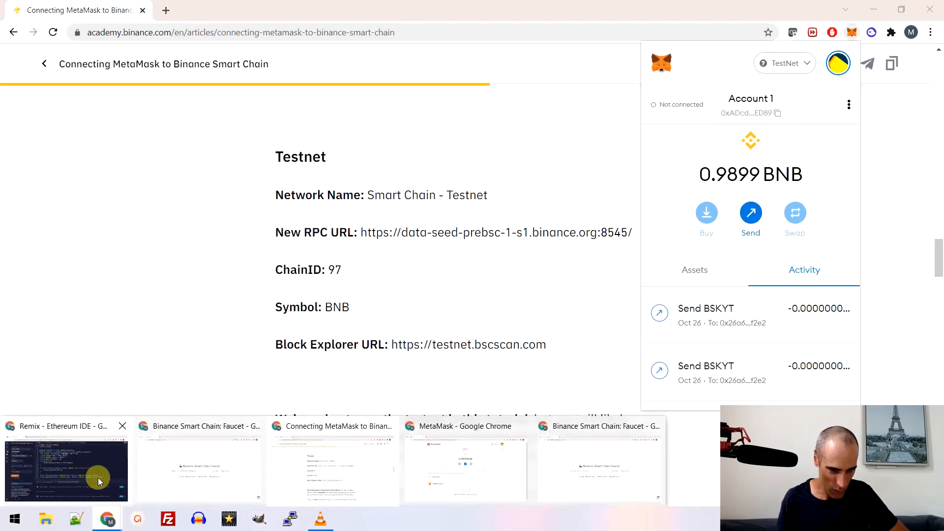
Step: In Remix's deploy panel, select the Injected Web3 account (0.9899 ether) and copy its address
{"action": "left_click", "coordinate": [66, 470]}
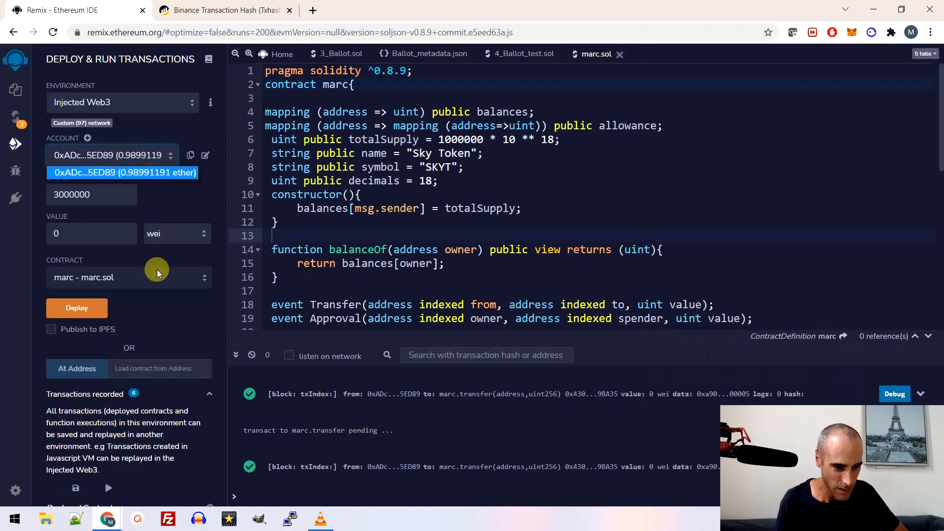
{"action": "left_click", "coordinate": [112, 155]}
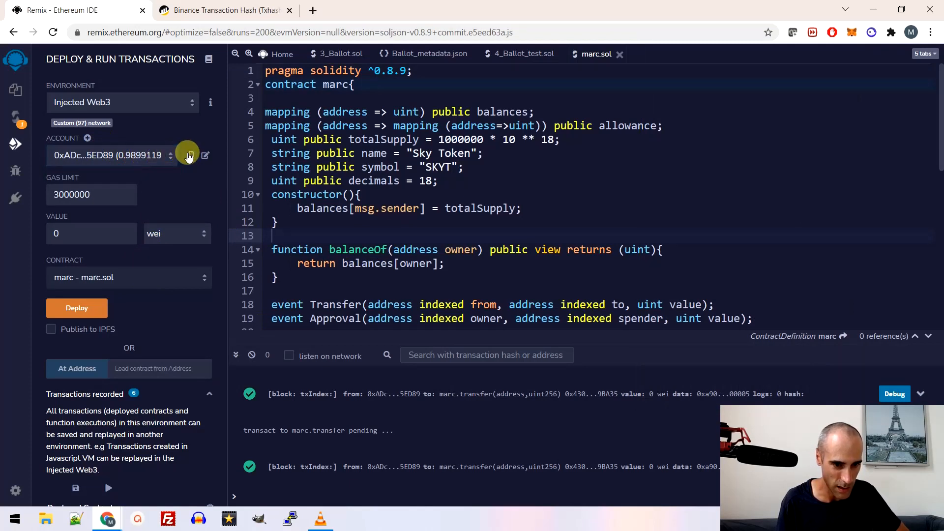
{"action": "left_click", "coordinate": [189, 154]}
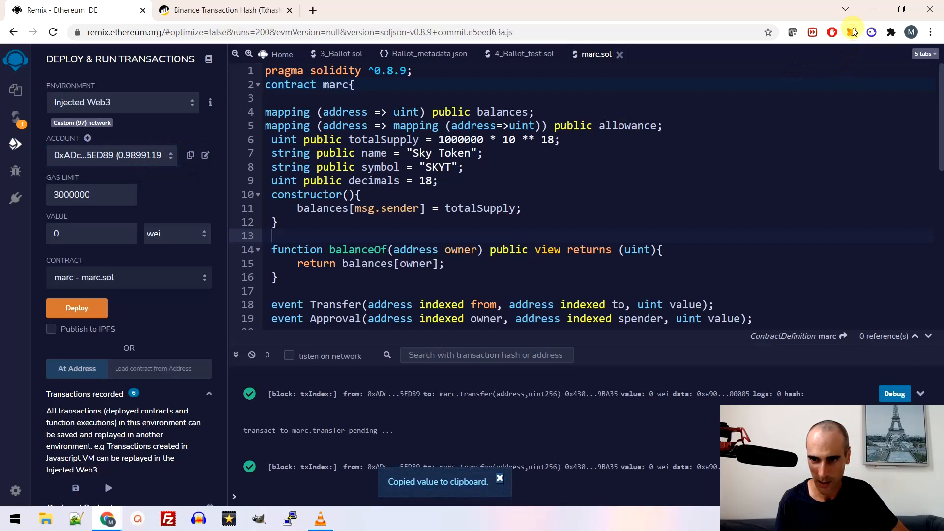
Step: Copy Account 1's address in MetaMask and keep it as the active account
{"action": "left_click", "coordinate": [851, 31]}
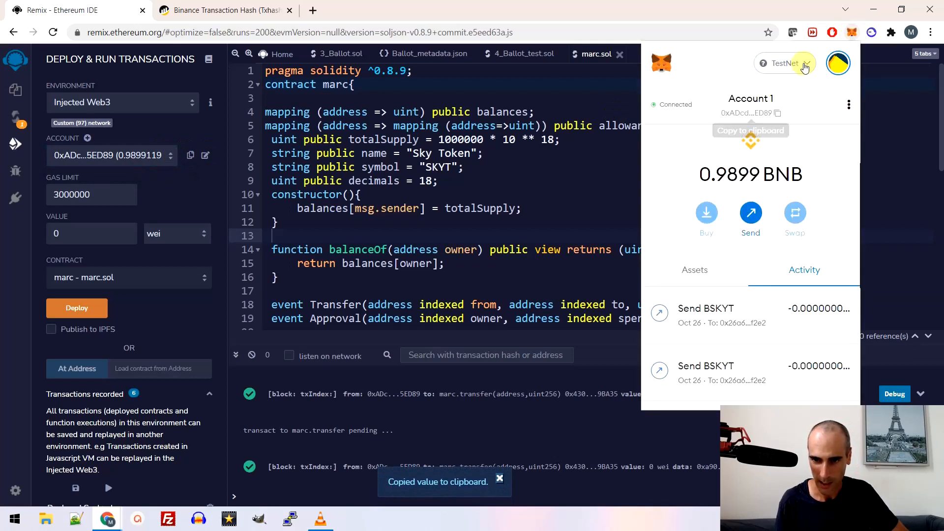
{"action": "left_click", "coordinate": [776, 113]}
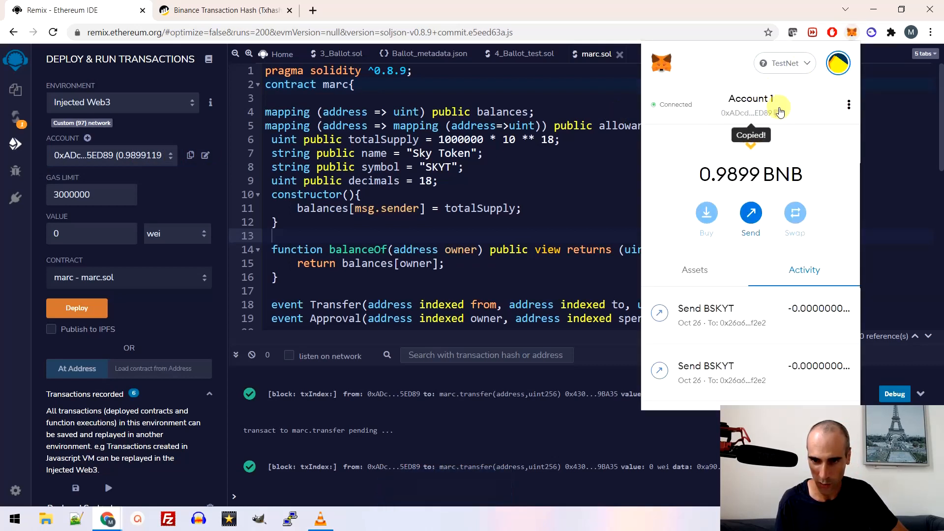
{"action": "left_click", "coordinate": [837, 63]}
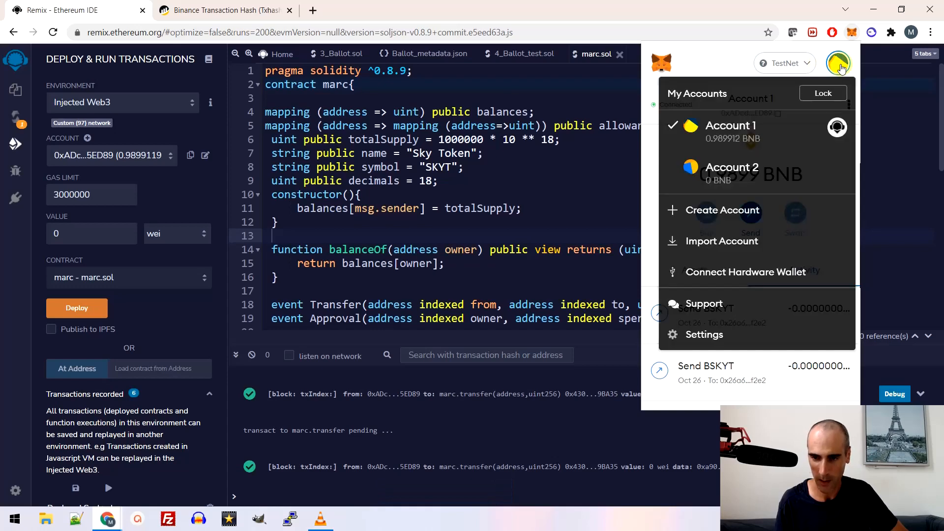
{"action": "left_click", "coordinate": [731, 167]}
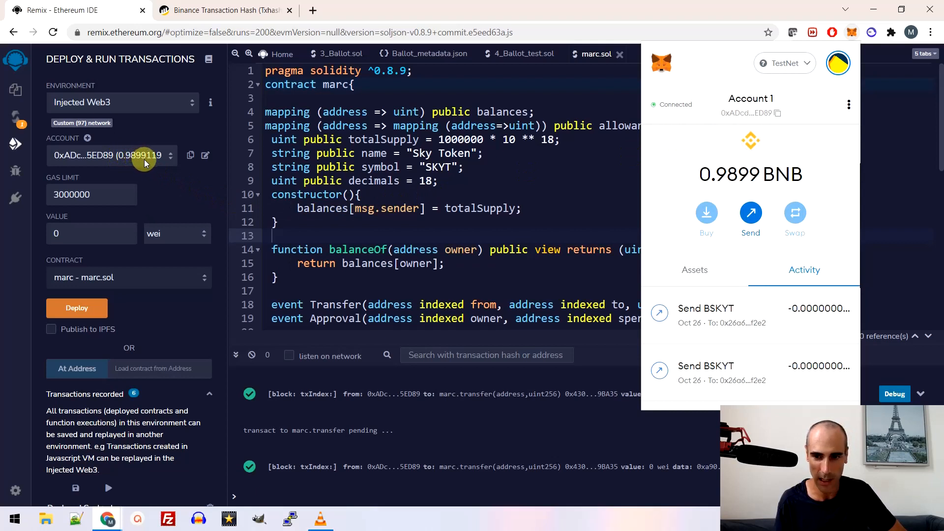
{"action": "mouse_move", "coordinate": [690, 175]}
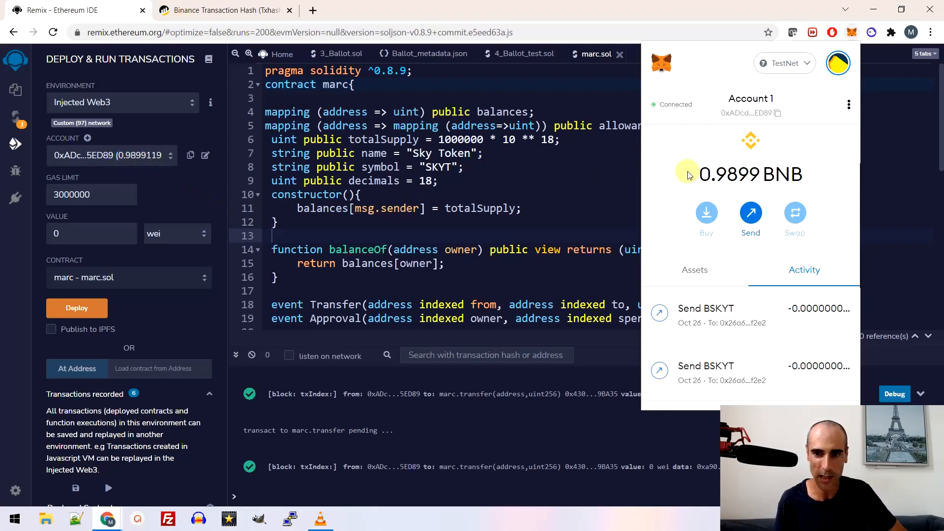
{"action": "mouse_move", "coordinate": [253, 148]}
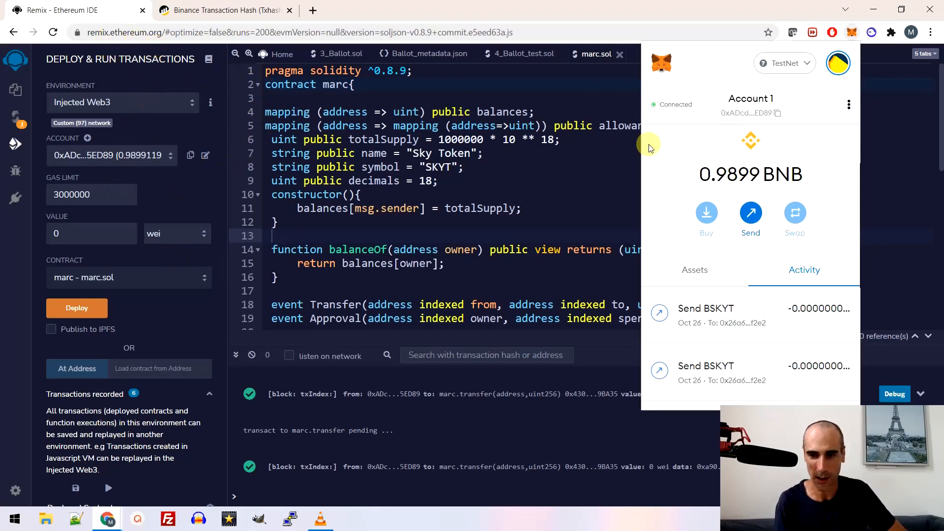
{"action": "mouse_move", "coordinate": [717, 101]}
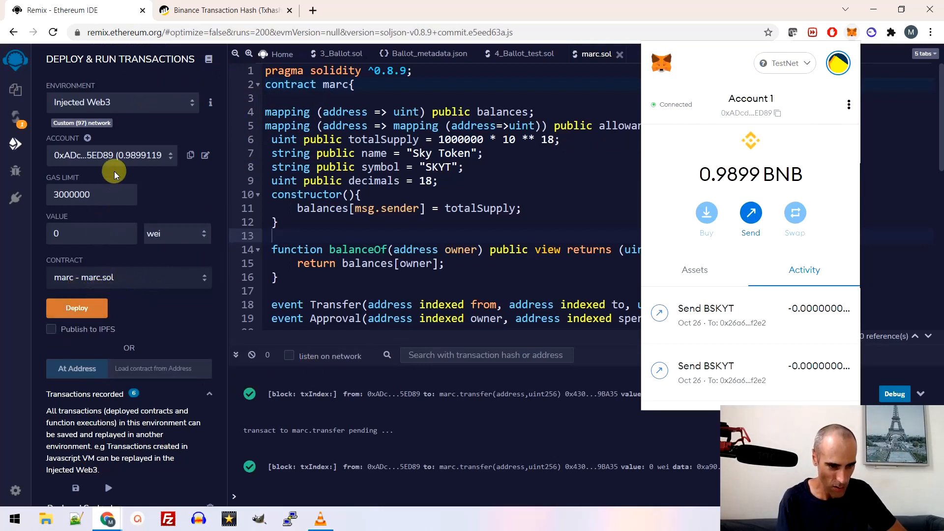
{"action": "mouse_move", "coordinate": [77, 307]}
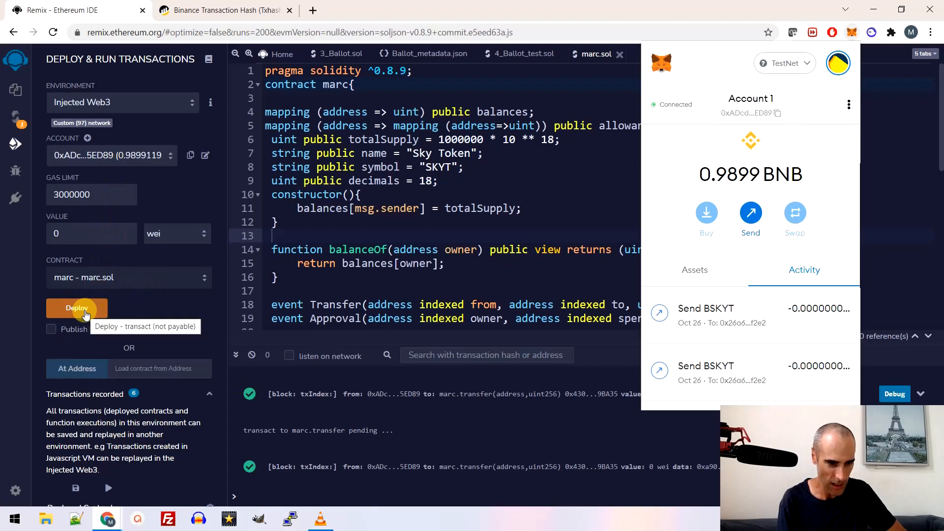
Step: Deploy the marc Sky Token contract from Account 1 and confirm the MetaMask transaction
{"action": "left_click", "coordinate": [77, 308]}
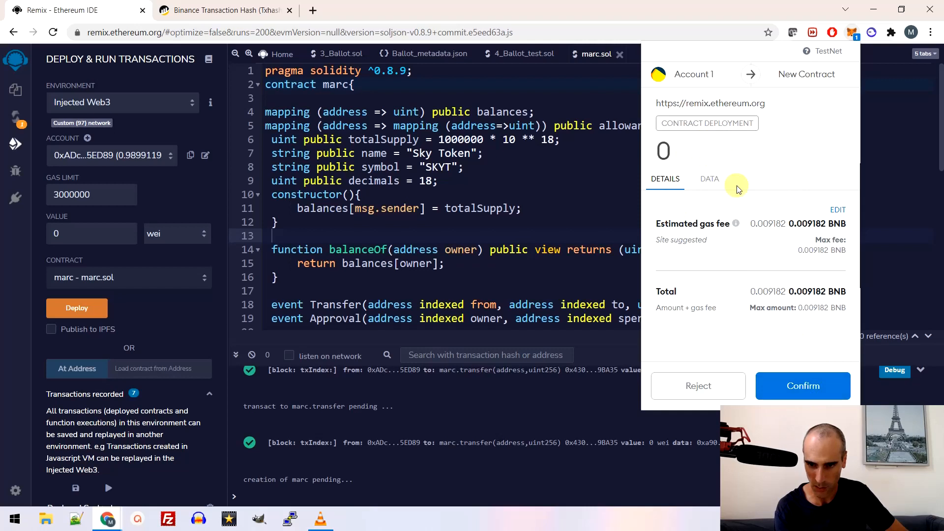
{"action": "left_click", "coordinate": [802, 385]}
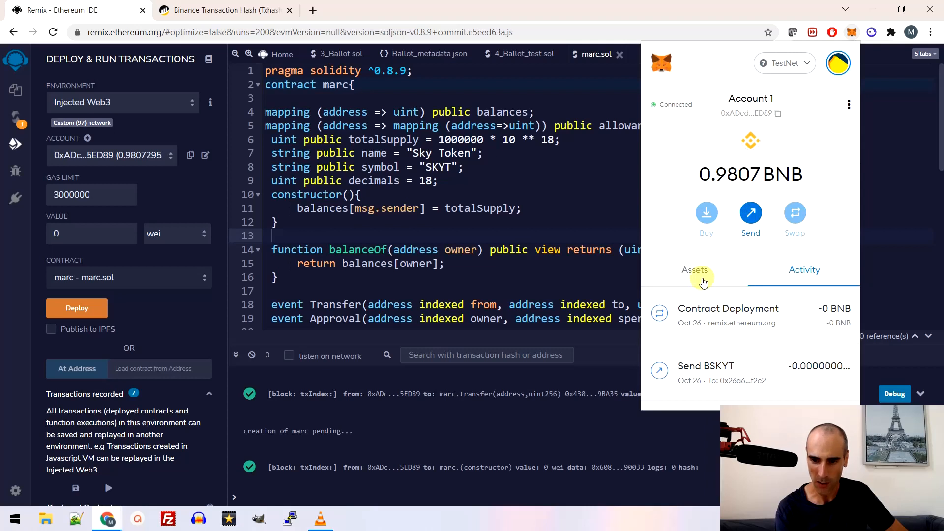
Step: View the wallet's token balances and begin importing a custom token
{"action": "left_click", "coordinate": [694, 270]}
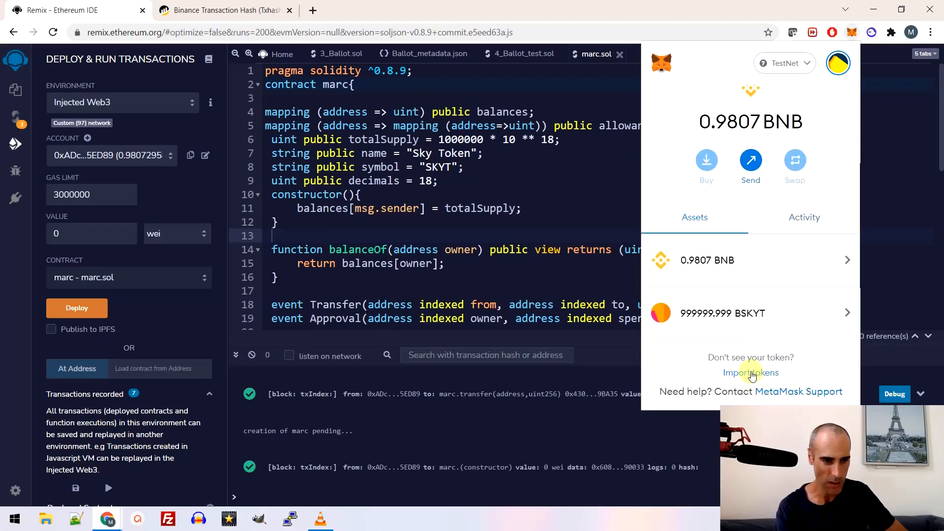
{"action": "left_click", "coordinate": [750, 371]}
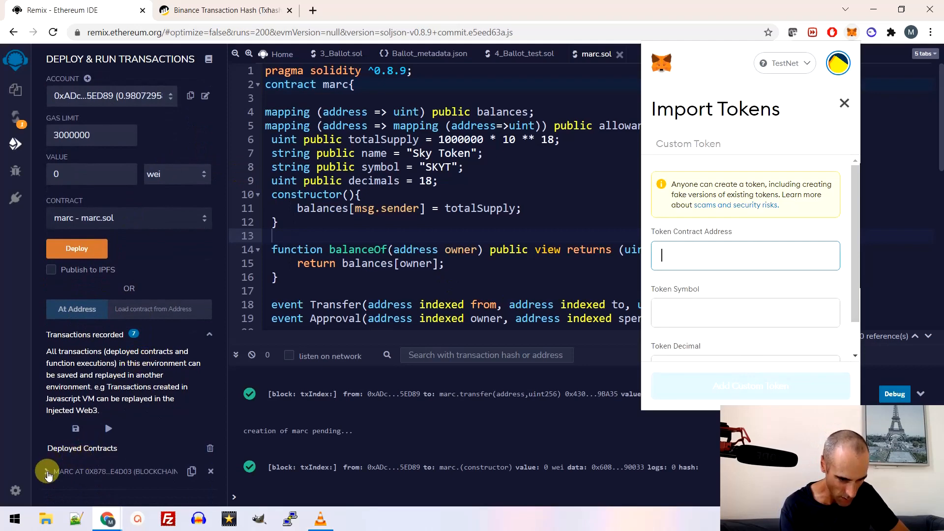
Step: Expand the deployed marc contract, query its name 'Sky Token', and copy its address
{"action": "left_click", "coordinate": [47, 471]}
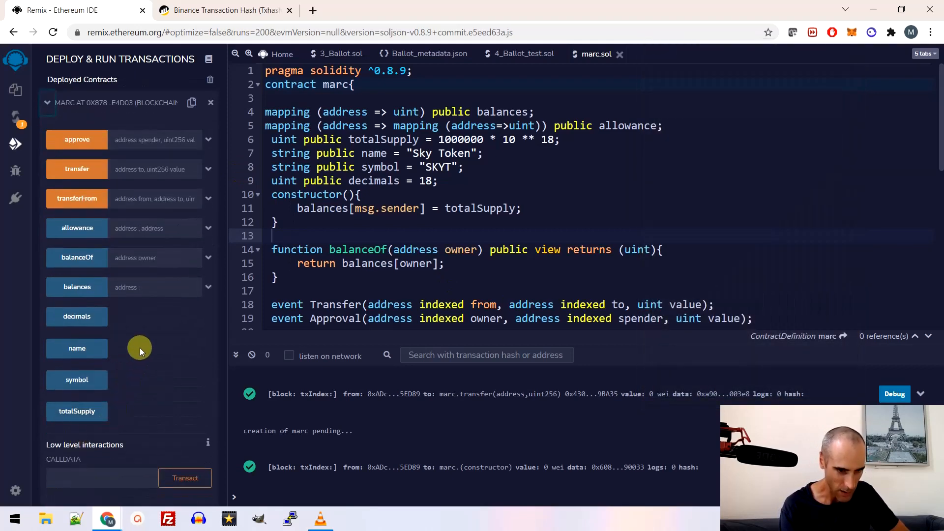
{"action": "left_click", "coordinate": [77, 348]}
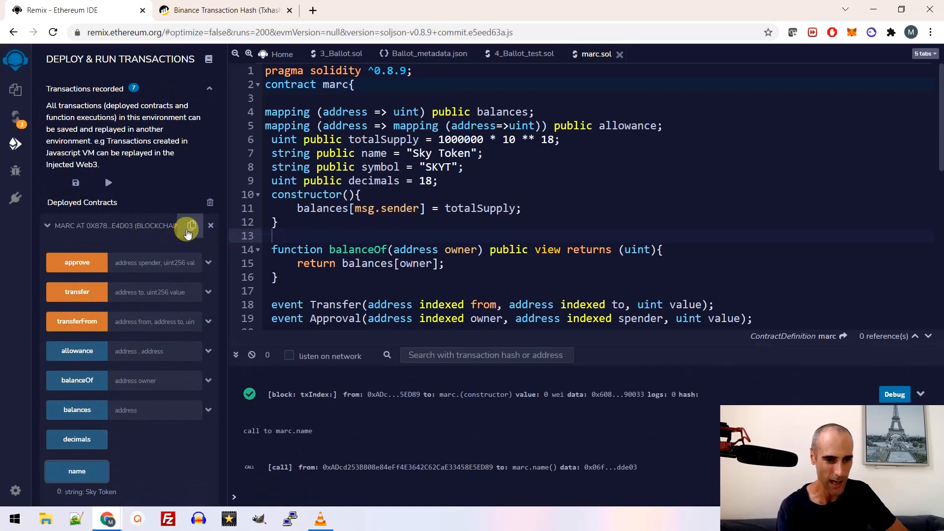
{"action": "mouse_move", "coordinate": [190, 225]}
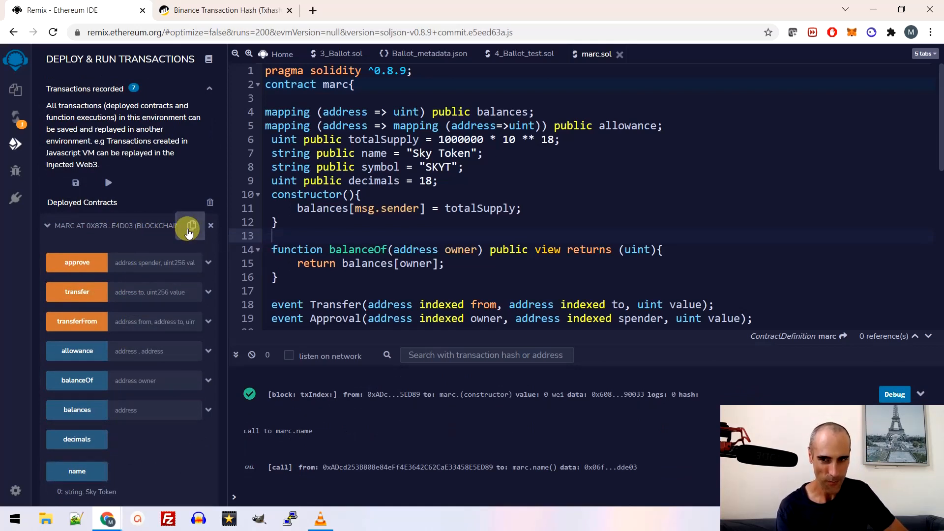
{"action": "left_click", "coordinate": [190, 225]}
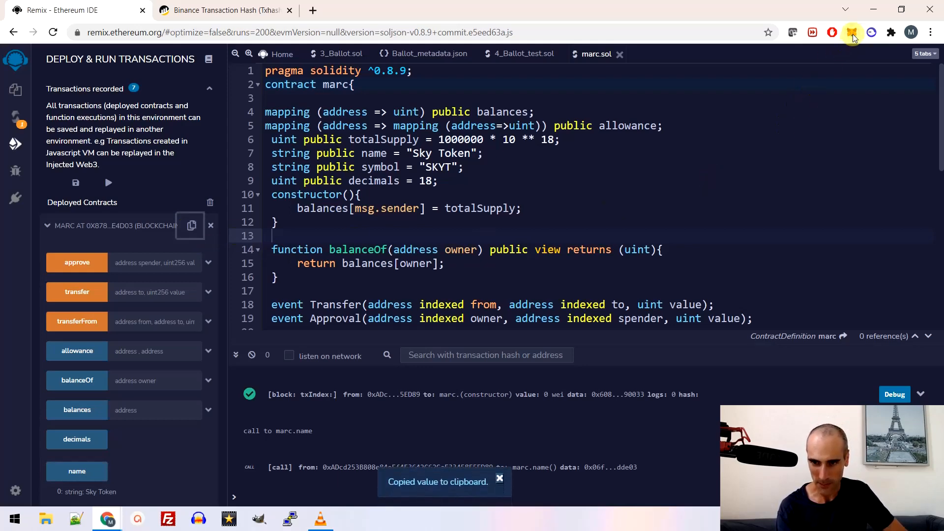
Step: Paste the contract address 8ae0…e4D03 into MetaMask's Import tokens and add it as a custom token
{"action": "left_click", "coordinate": [853, 32]}
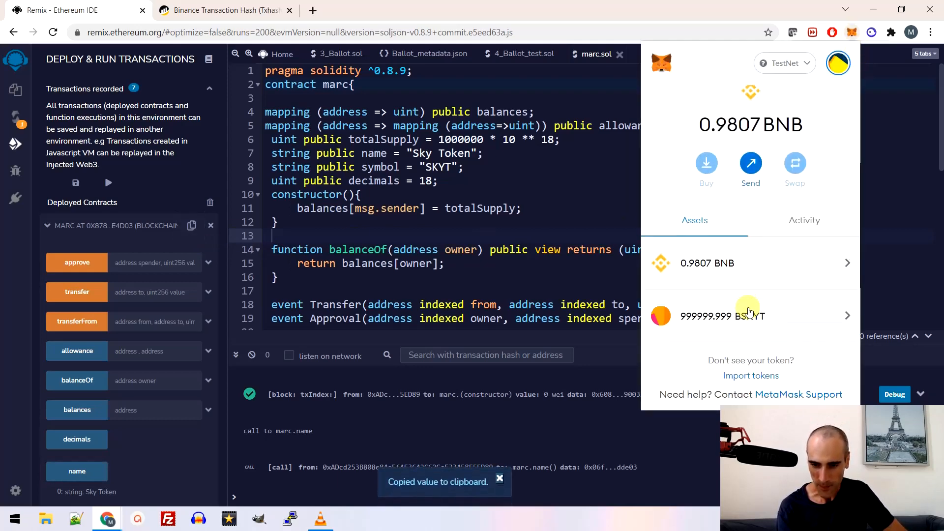
{"action": "left_click", "coordinate": [750, 375]}
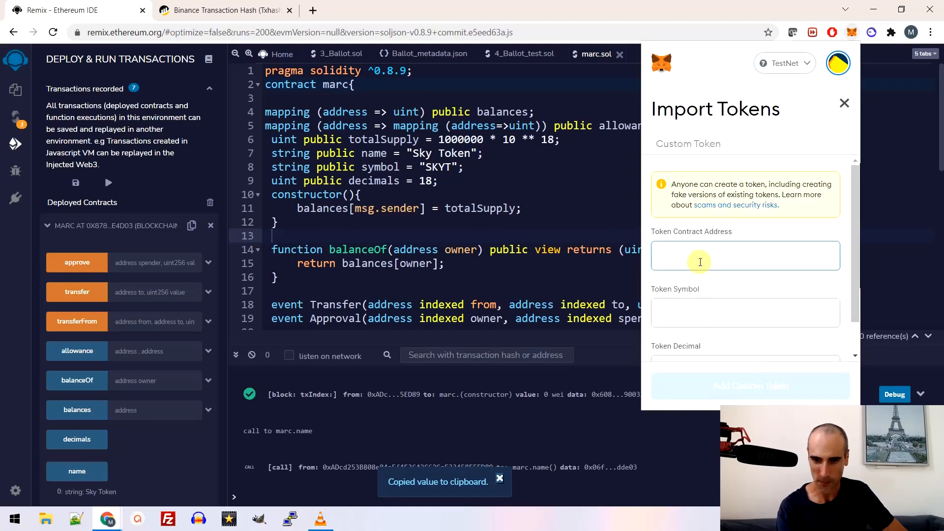
{"action": "type", "text": "8ae020222c6A1E6b9eaD14e26e4D03"}
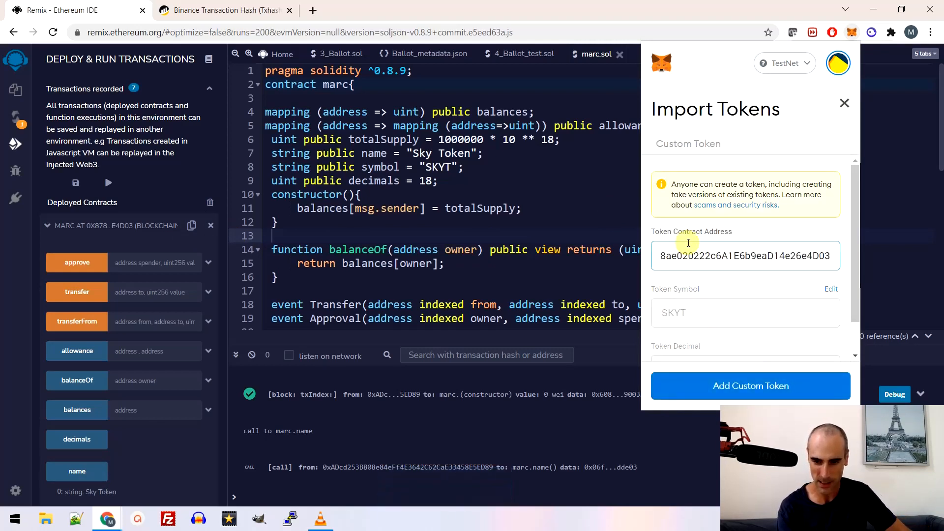
{"action": "scroll", "scroll_direction": "down", "scroll_amount": 3}
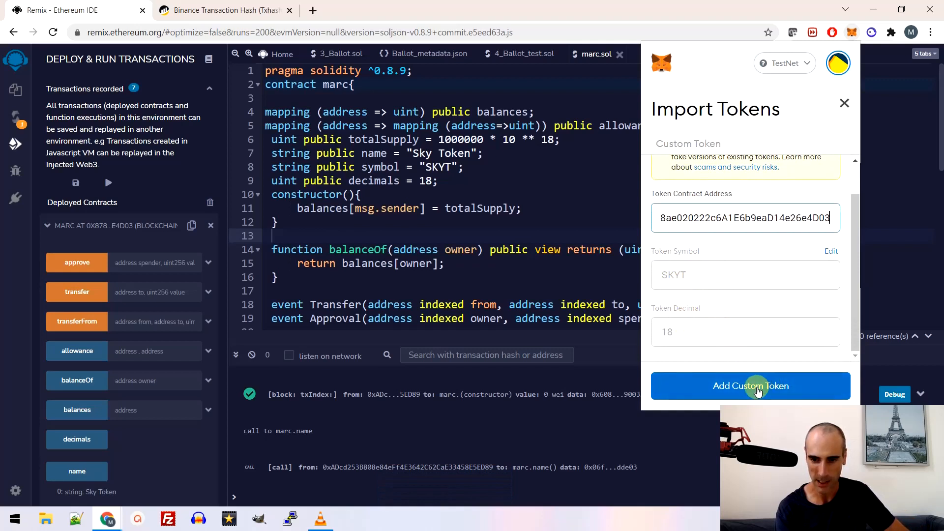
{"action": "left_click", "coordinate": [750, 386]}
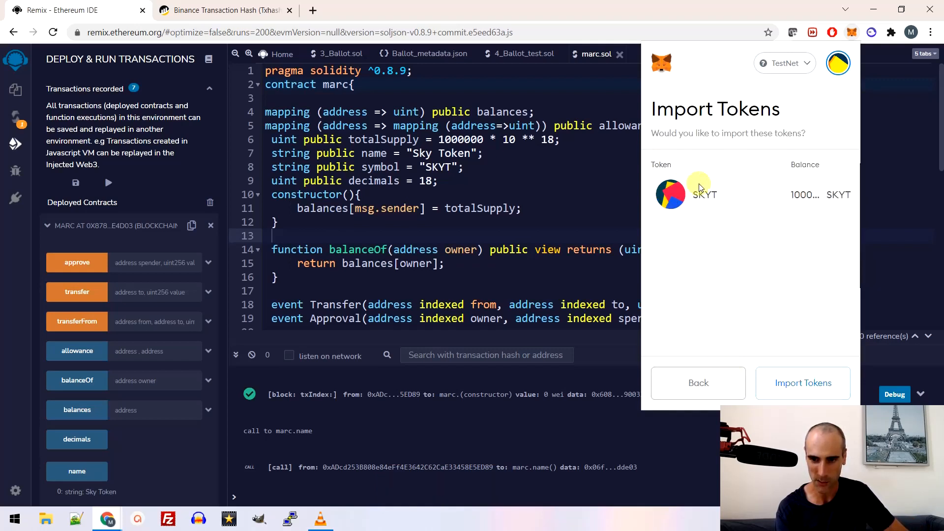
{"action": "mouse_move", "coordinate": [738, 259]}
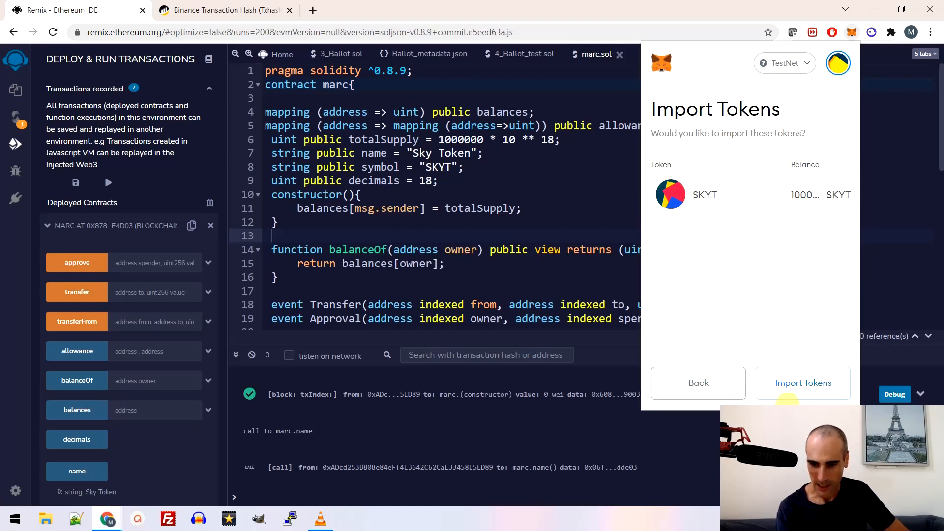
Step: Confirm importing SKYT so Account 1's assets list shows 1000000 SKYT
{"action": "left_click", "coordinate": [802, 383]}
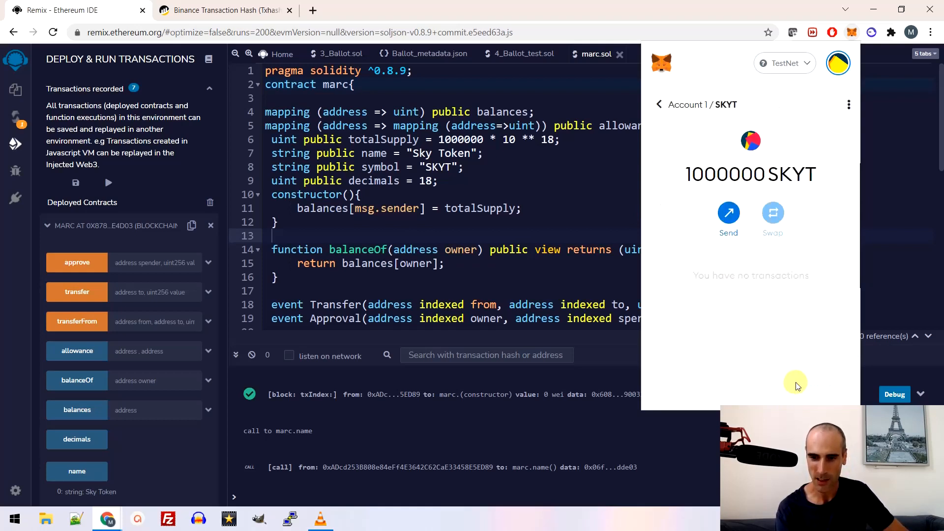
{"action": "left_click", "coordinate": [659, 104]}
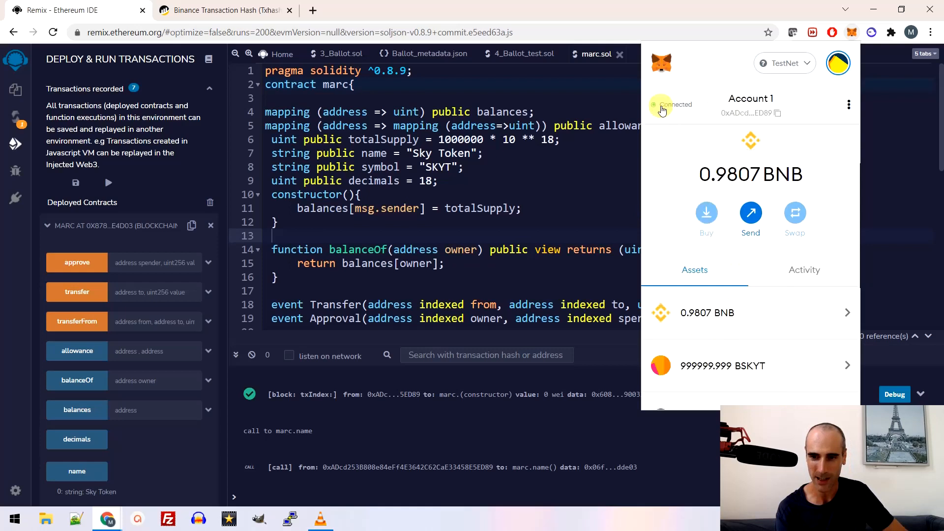
{"action": "scroll", "scroll_direction": "down", "scroll_amount": 3}
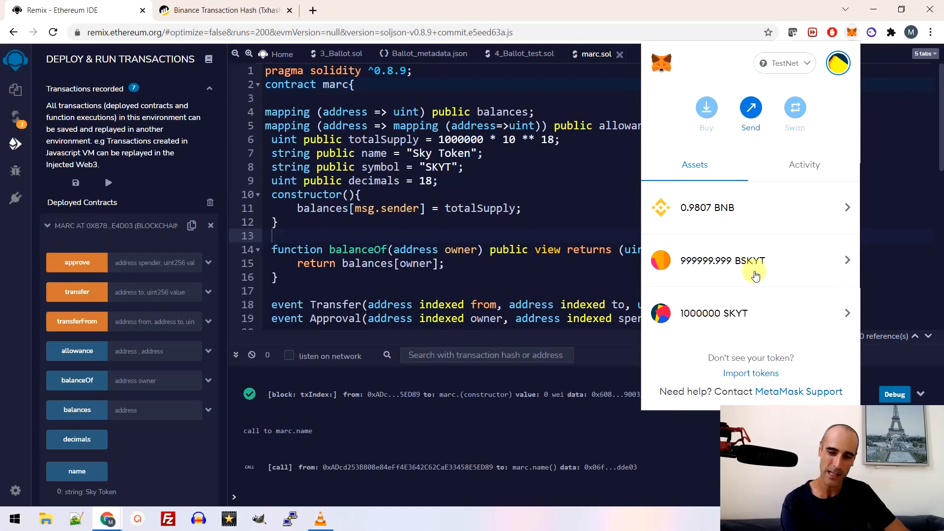
{"action": "mouse_move", "coordinate": [739, 321]}
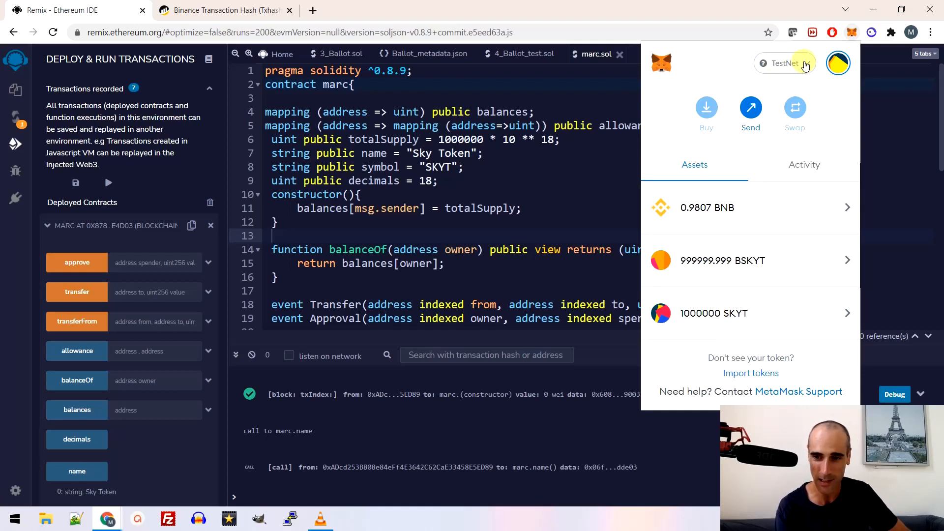
Step: Switch MetaMask to Account 2 (0 BNB) and dismiss the not-connected notice
{"action": "left_click", "coordinate": [785, 63]}
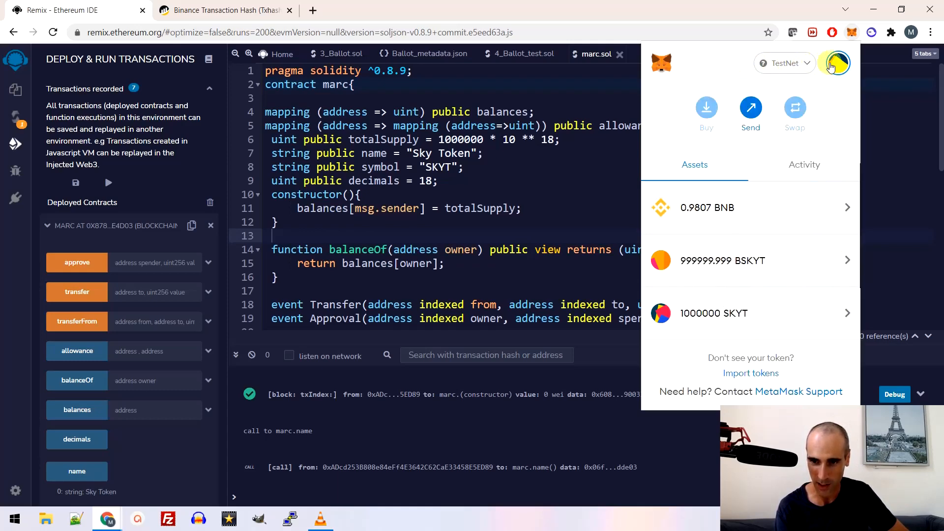
{"action": "left_click", "coordinate": [836, 63]}
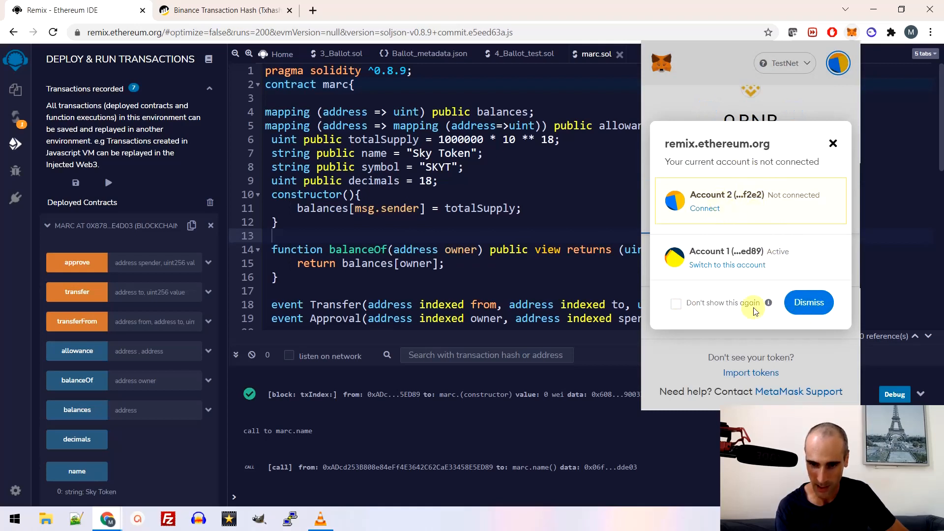
{"action": "left_click", "coordinate": [808, 302]}
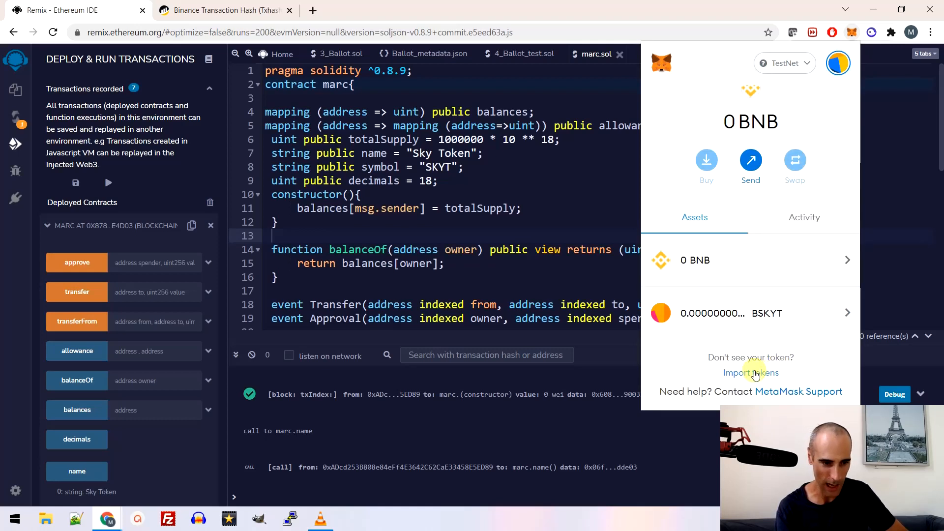
Step: Import SKYT at the contract address into Account 2 (0 SKYT), then switch back to Account 1
{"action": "left_click", "coordinate": [750, 373]}
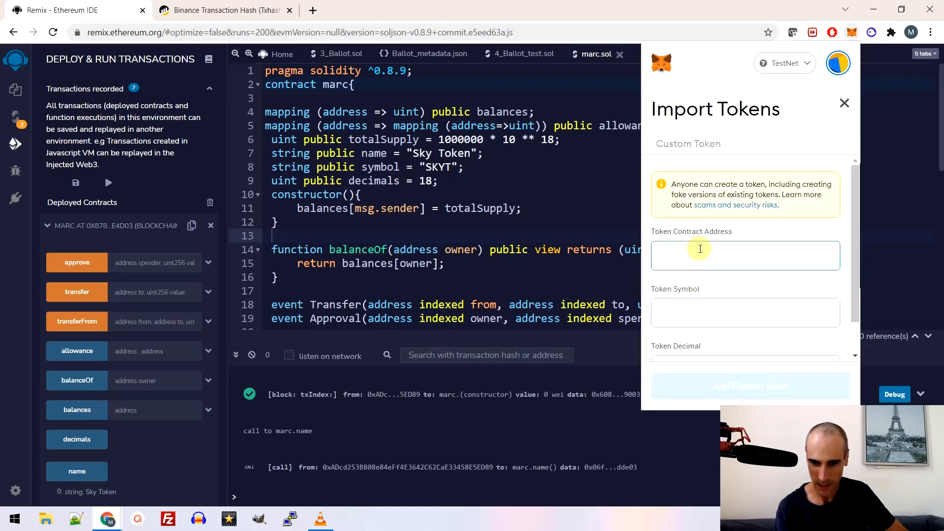
{"action": "type", "text": "8ae020222c6A1E6b9eaD14e26e4D03"}
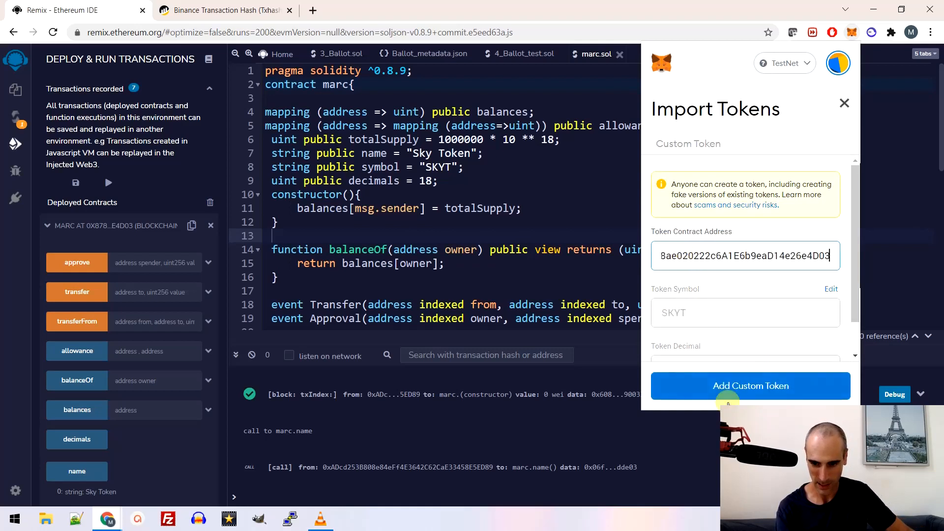
{"action": "left_click", "coordinate": [749, 386]}
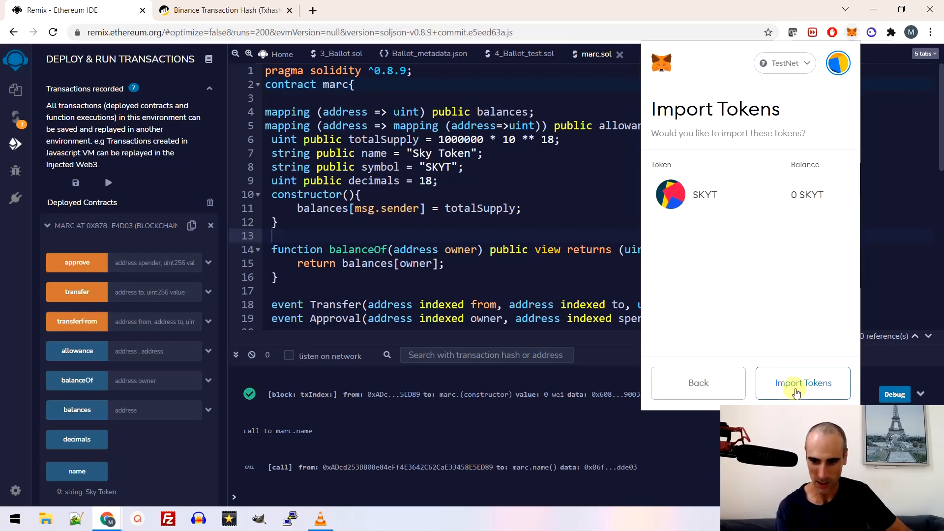
{"action": "left_click", "coordinate": [802, 383]}
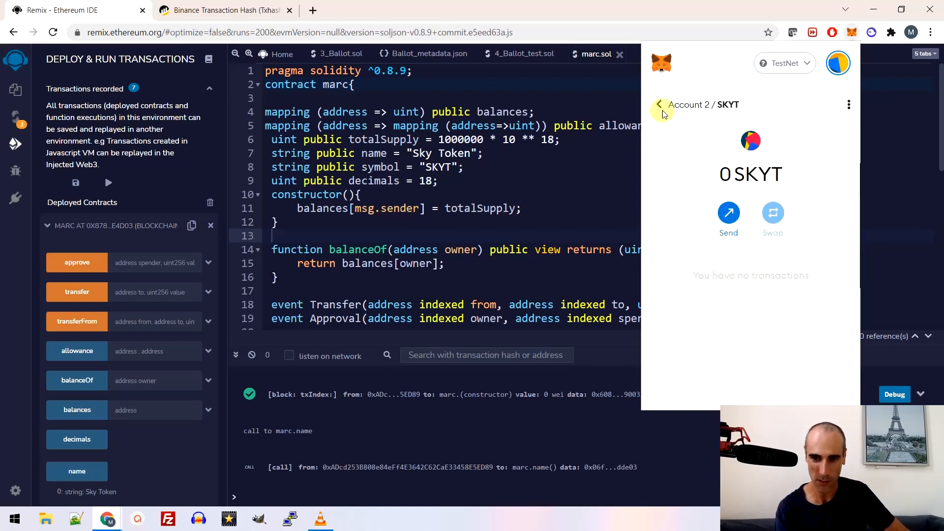
{"action": "left_click", "coordinate": [659, 105]}
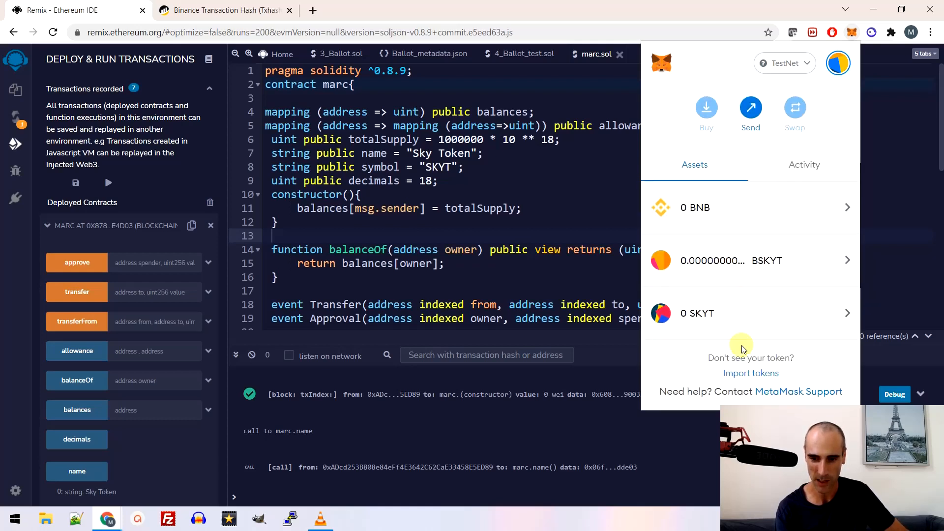
{"action": "mouse_move", "coordinate": [714, 315]}
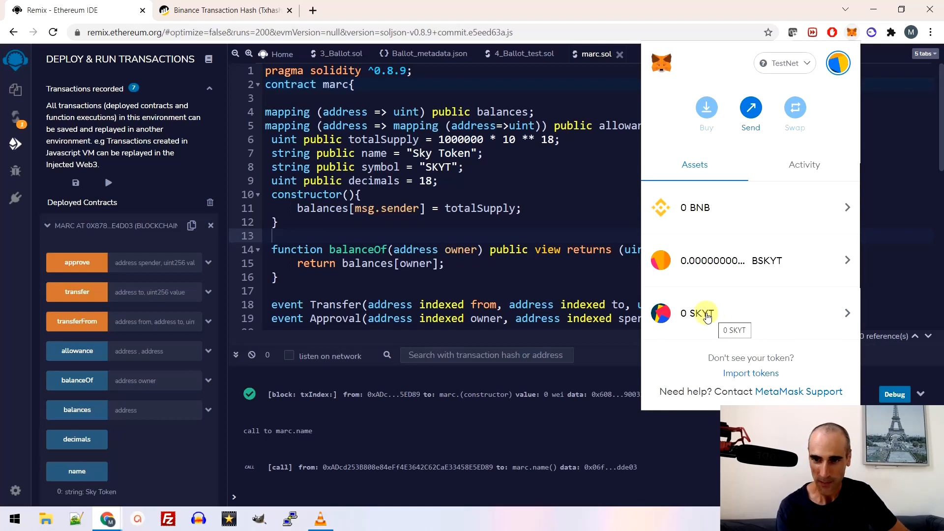
{"action": "mouse_move", "coordinate": [647, 168]}
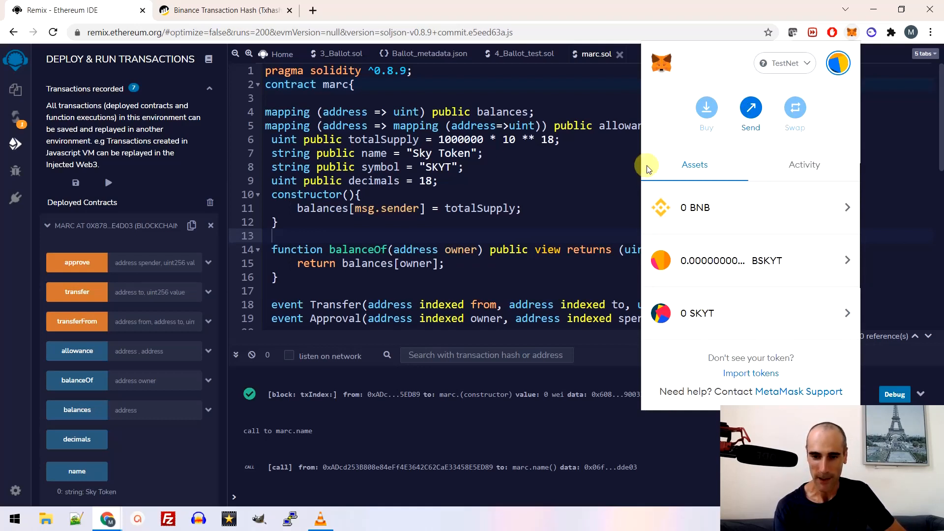
{"action": "mouse_move", "coordinate": [763, 180]}
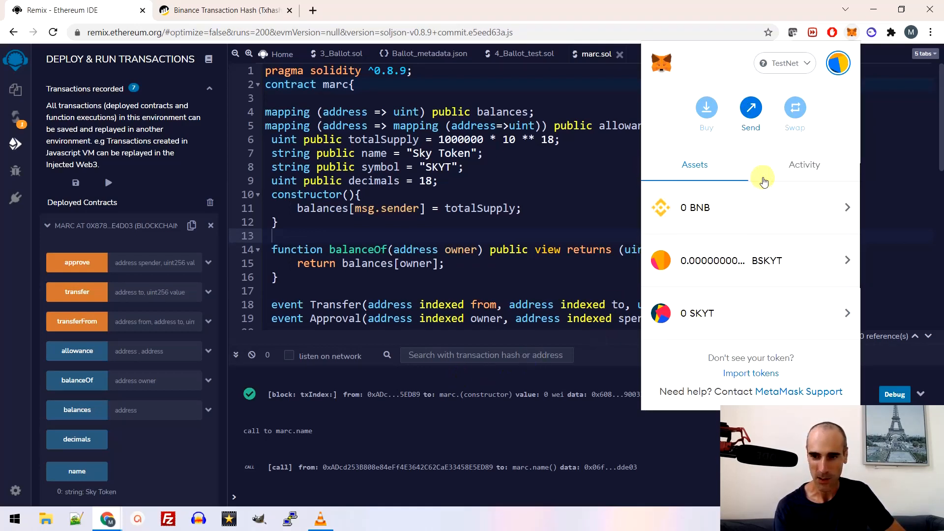
{"action": "left_click", "coordinate": [784, 63]}
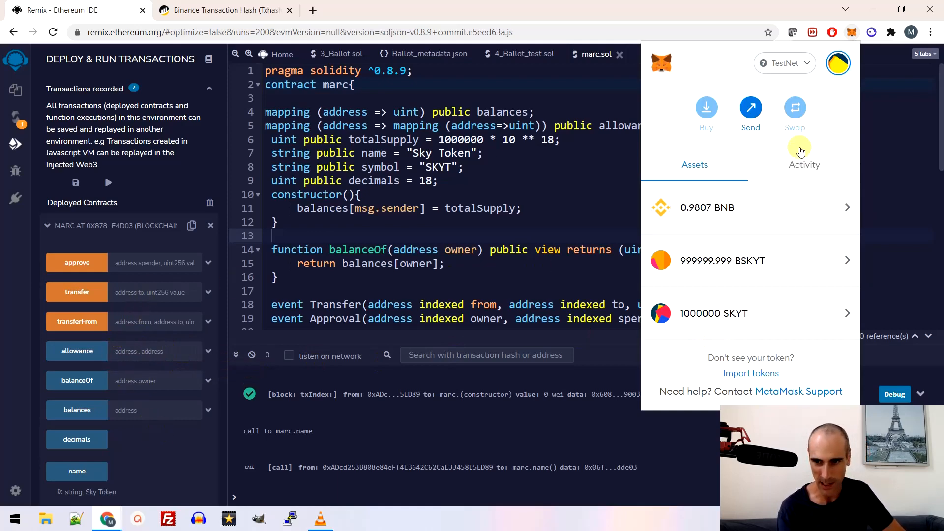
Step: Switch to Account 2 and review its Activity showing no SKYT transactions
{"action": "left_click", "coordinate": [837, 63]}
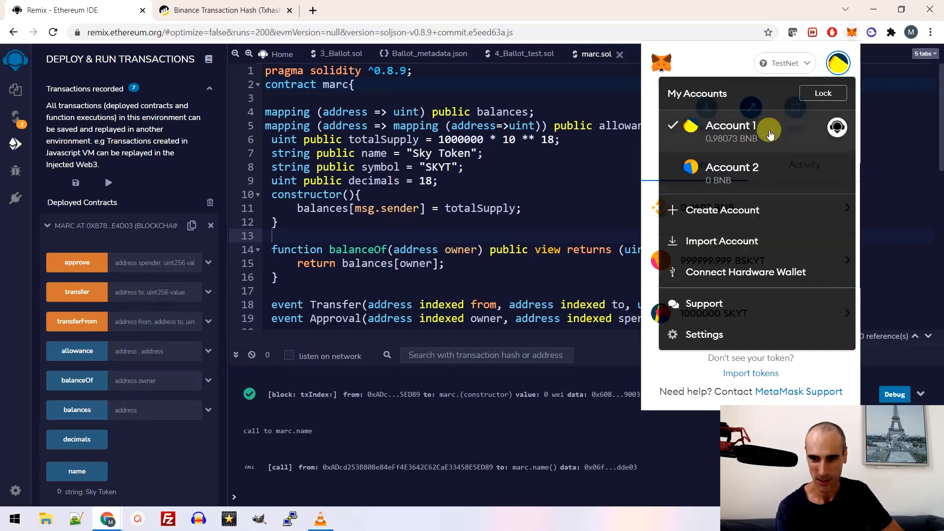
{"action": "left_click", "coordinate": [729, 127]}
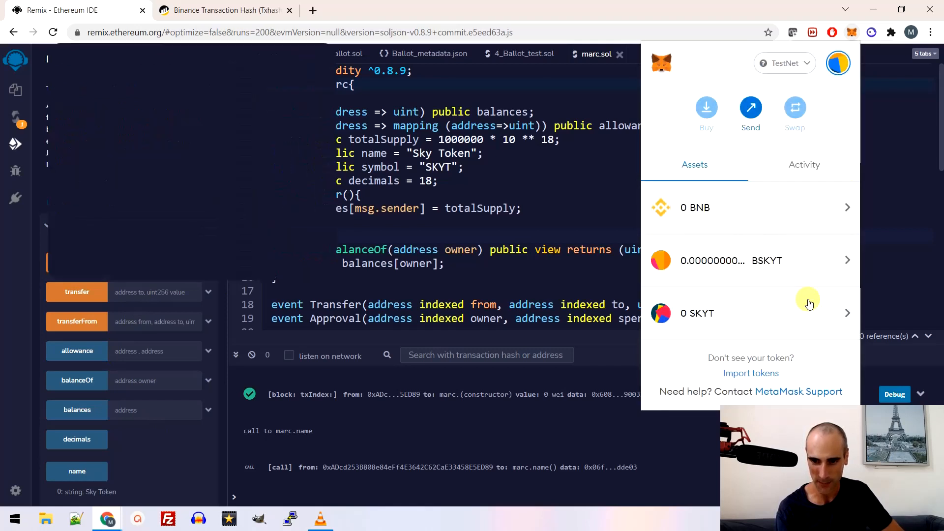
{"action": "mouse_move", "coordinate": [778, 175]}
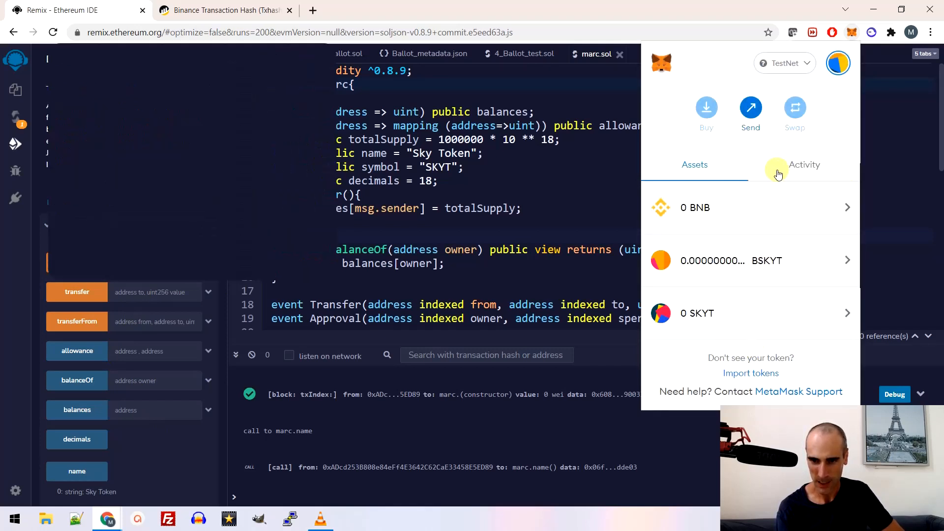
{"action": "left_click", "coordinate": [750, 112]}
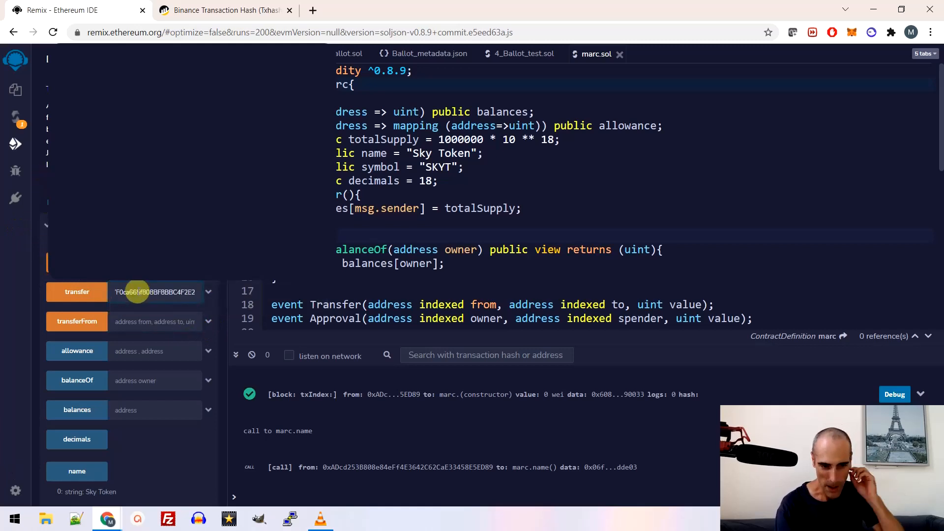
{"action": "mouse_move", "coordinate": [99, 310]}
{"action": "type", "text": ","}
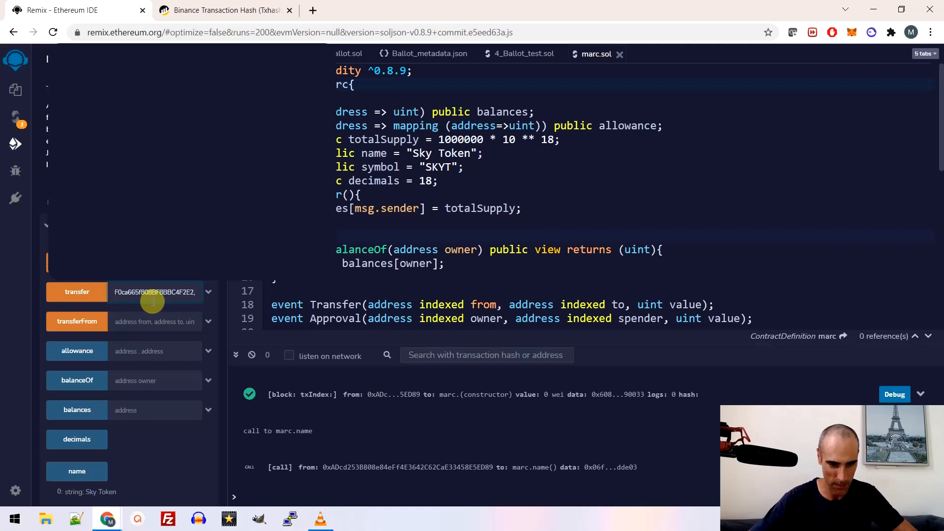
Step: Enter Account 2's address with ',5000' in the transfer field and submit the transfer
{"action": "type", "text": "1000"}
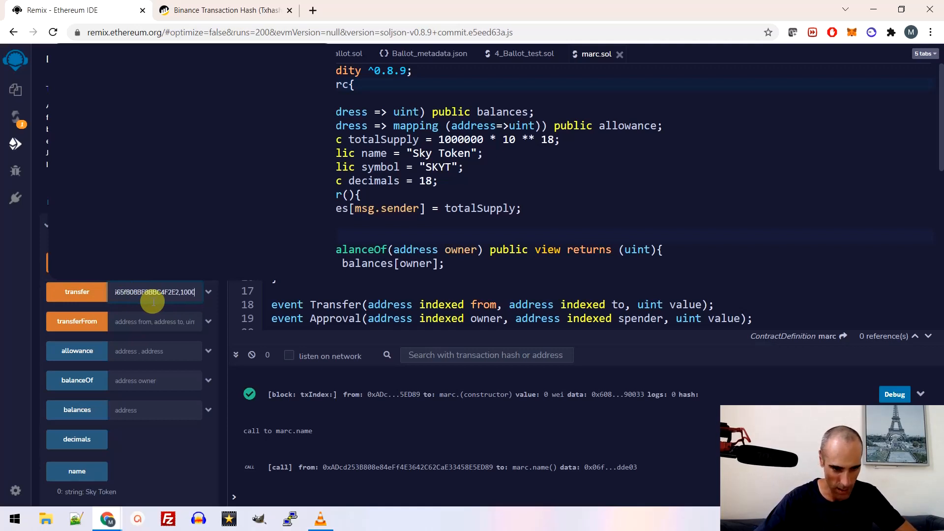
{"action": "type", "text": "F0ca665f808BF8BBC4F2E2"}
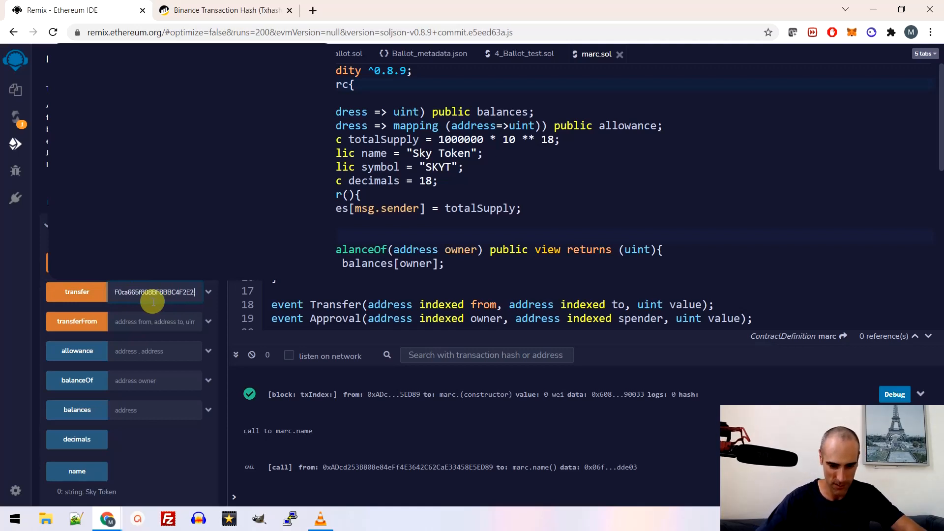
{"action": "type", "text": ",5000"}
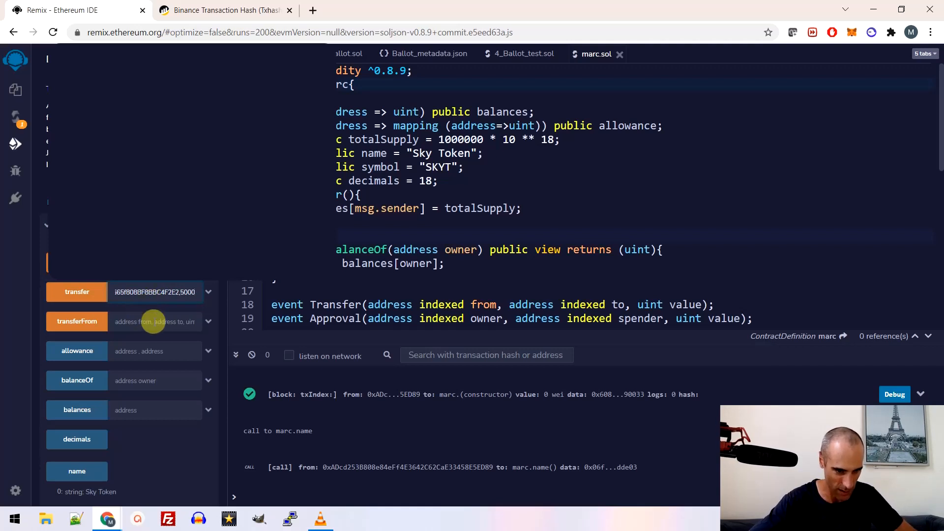
{"action": "mouse_move", "coordinate": [77, 292]}
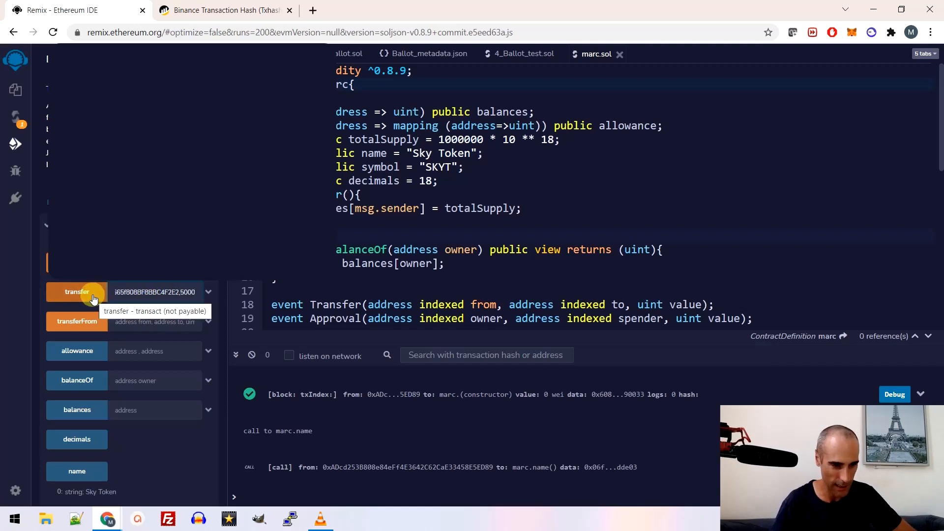
{"action": "left_click", "coordinate": [76, 291]}
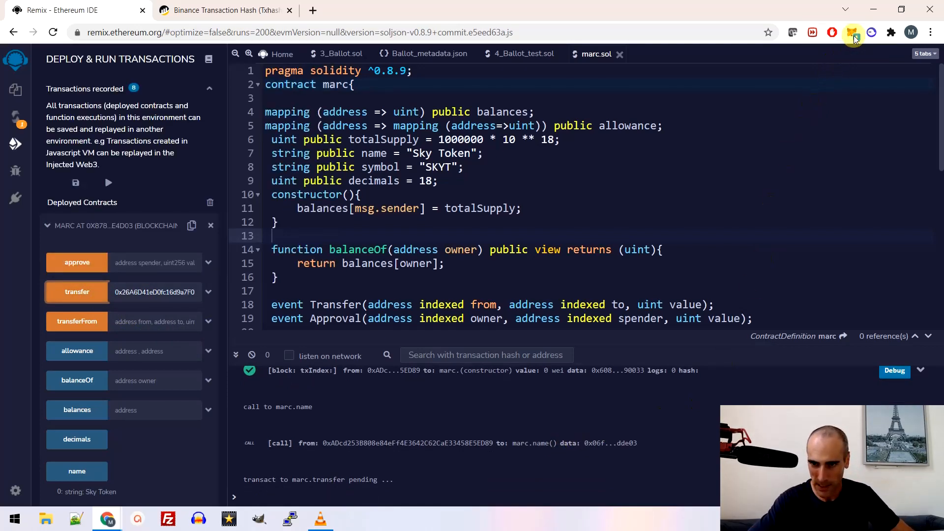
Step: Confirm the pending SKYT transfer from Account 1 to Account 2 in MetaMask
{"action": "left_click", "coordinate": [853, 33]}
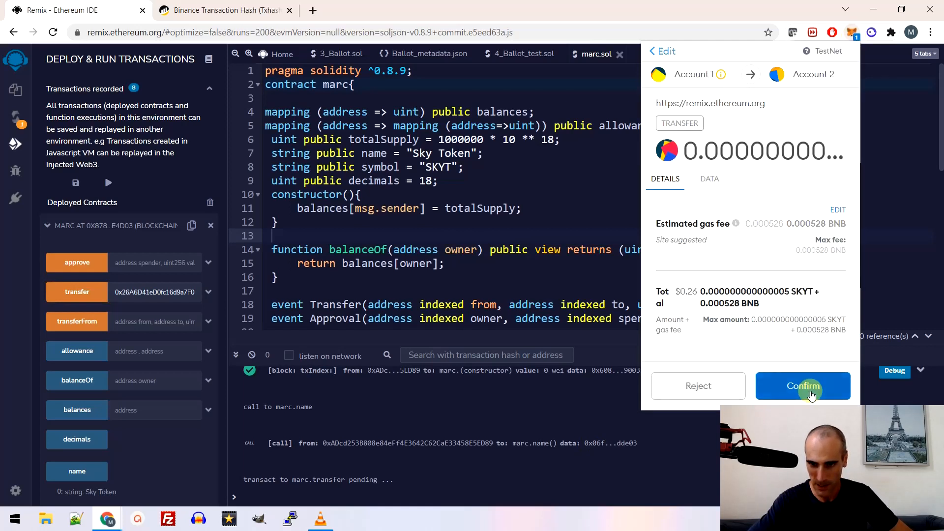
{"action": "left_click", "coordinate": [802, 385]}
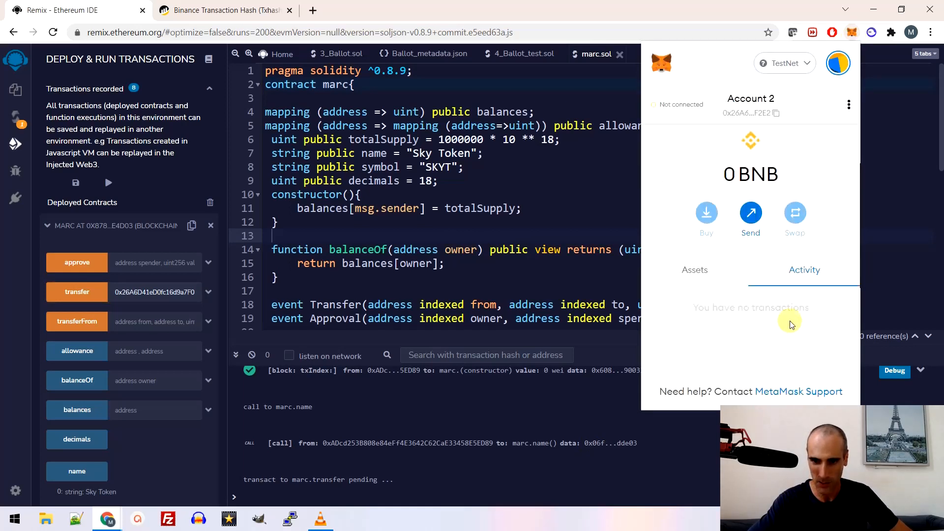
{"action": "mouse_move", "coordinate": [774, 346]}
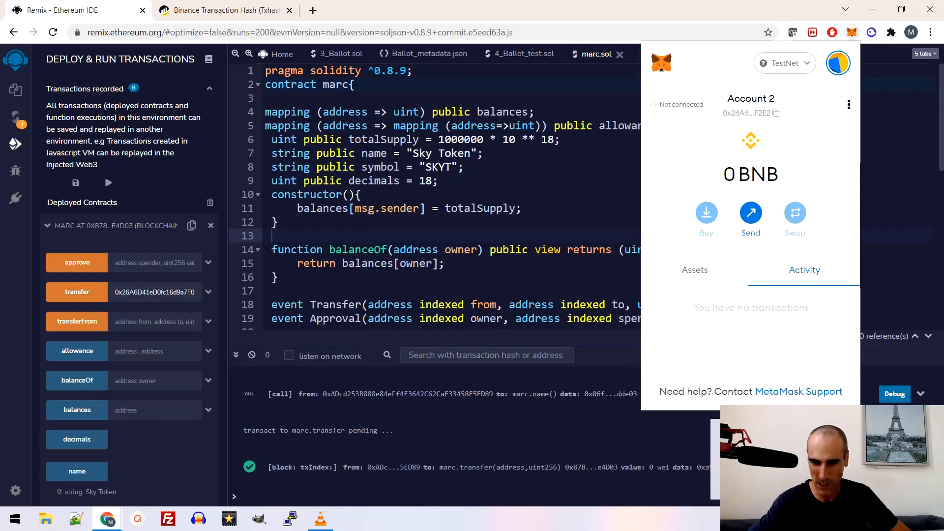
{"action": "mouse_move", "coordinate": [819, 173]}
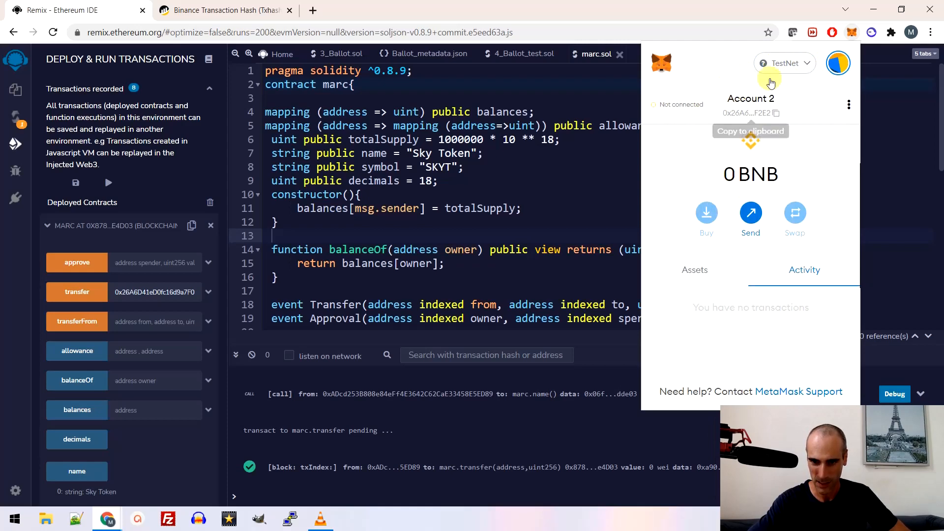
Step: Expand MetaMask to a full tab showing Account 1 with 0.9802 BNB and 999999.999 SKYT
{"action": "left_click", "coordinate": [836, 63]}
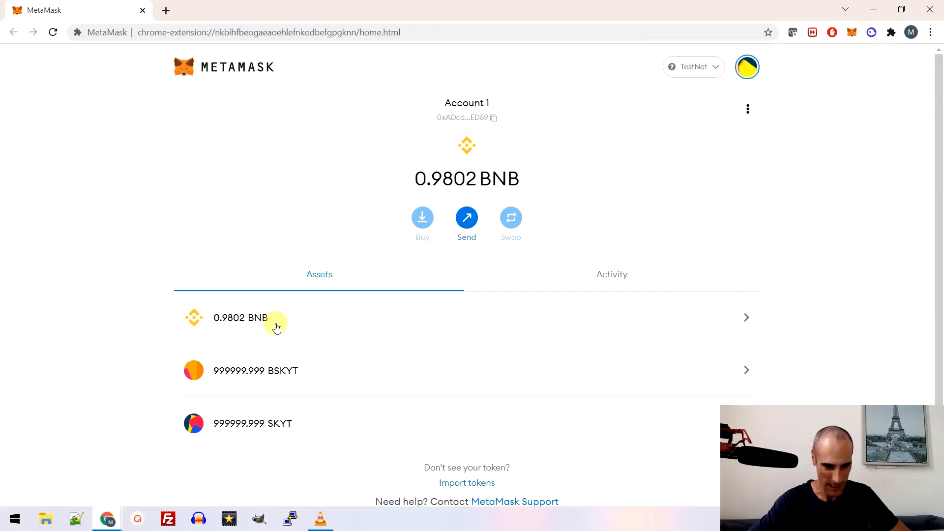
{"action": "mouse_move", "coordinate": [270, 436]}
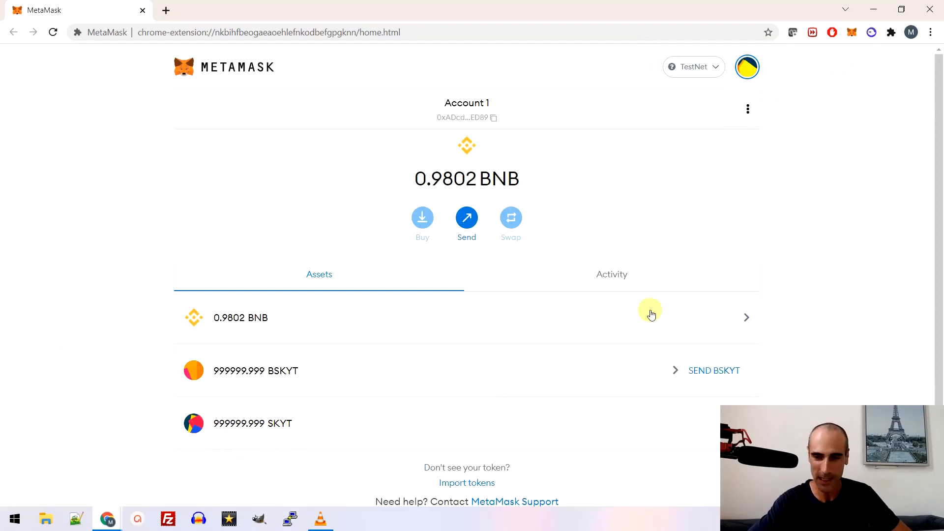
{"action": "mouse_move", "coordinate": [850, 68]}
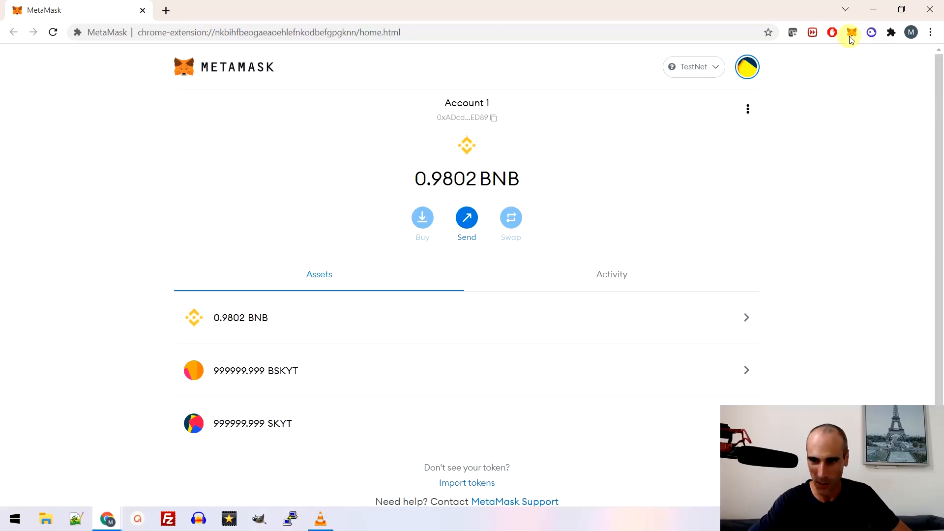
Step: Switch MetaMask to Account 2, now holding 0.000000000000005 SKYT
{"action": "left_click", "coordinate": [851, 32]}
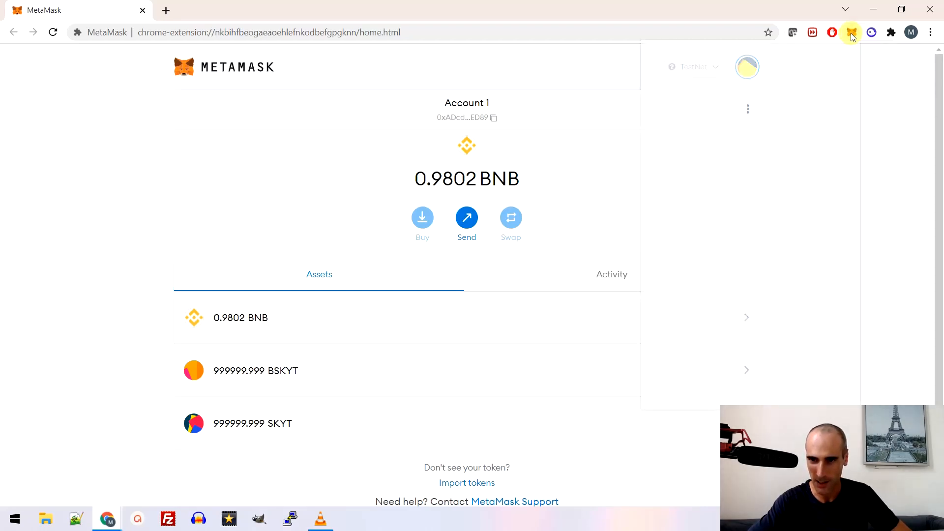
{"action": "left_click", "coordinate": [850, 33]}
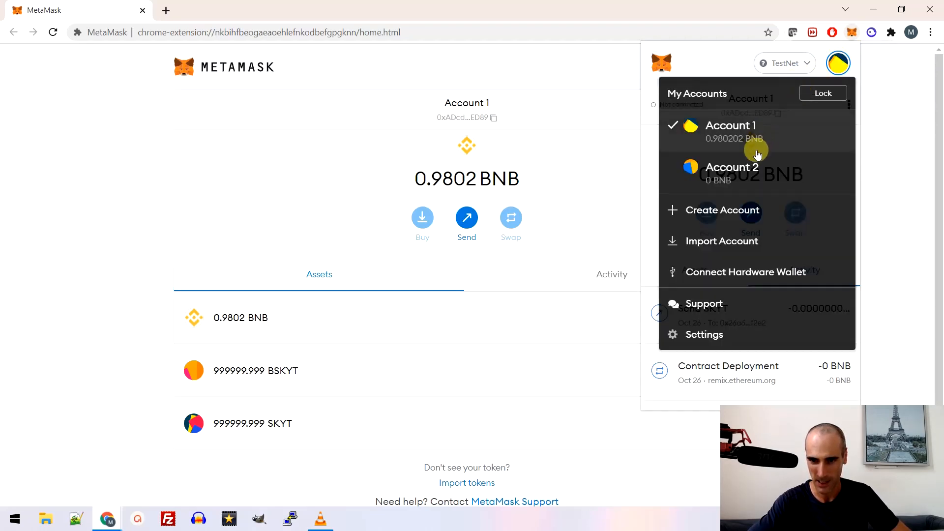
{"action": "left_click", "coordinate": [730, 168]}
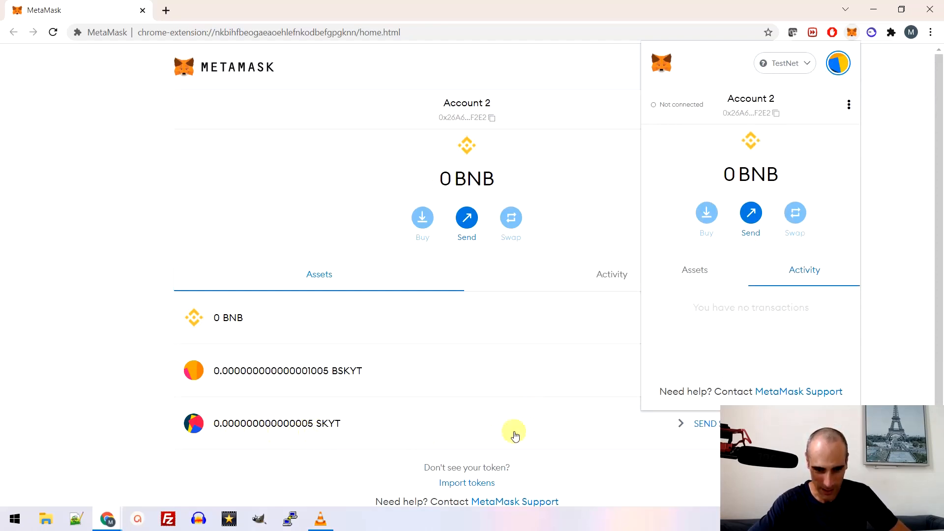
{"action": "mouse_move", "coordinate": [577, 402]}
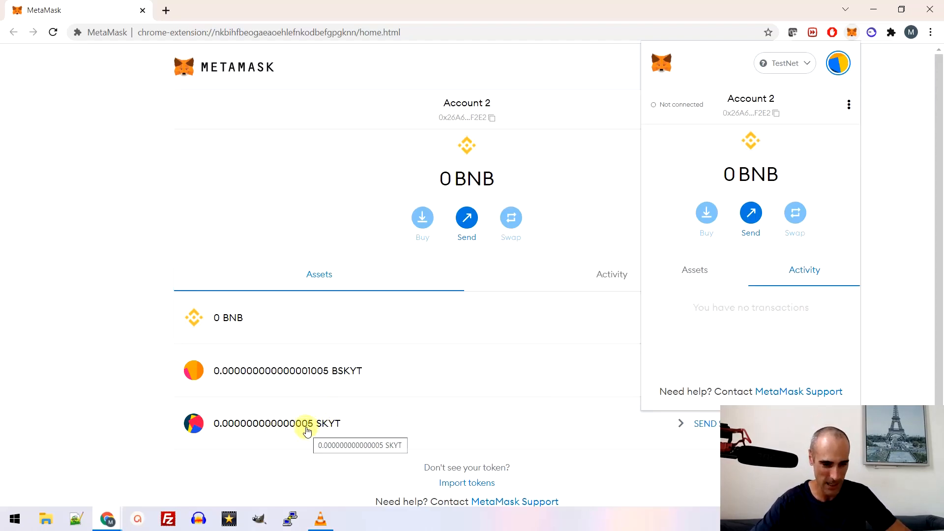
{"action": "mouse_move", "coordinate": [107, 518]}
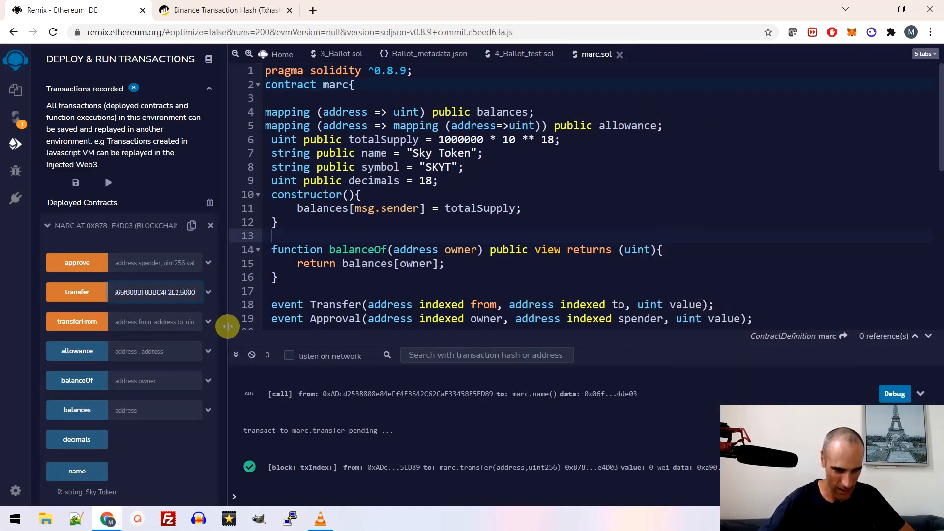
{"action": "mouse_move", "coordinate": [229, 330]}
{"action": "type", "text": "00"}
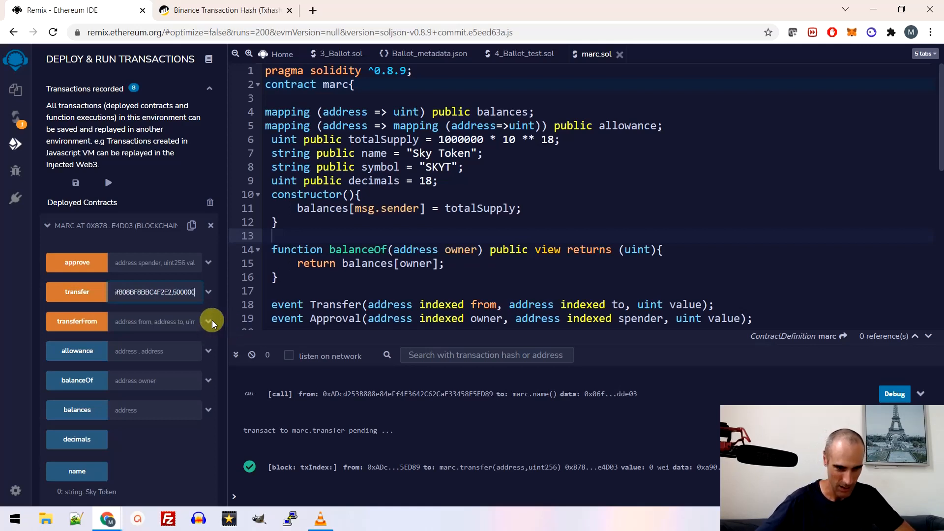
Step: Submit a 500000-unit transfer to Account 2 and bring up MetaMask to approve it
{"action": "left_click", "coordinate": [77, 291]}
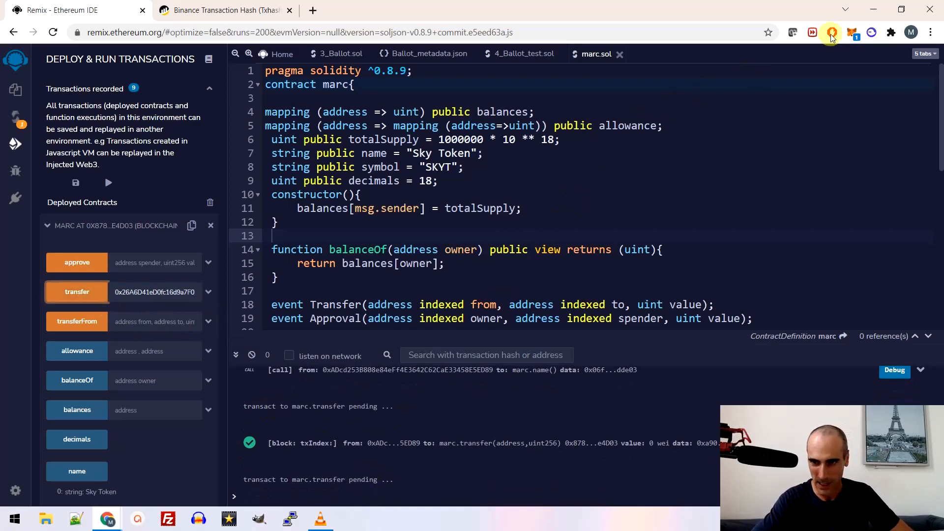
{"action": "left_click", "coordinate": [854, 33]}
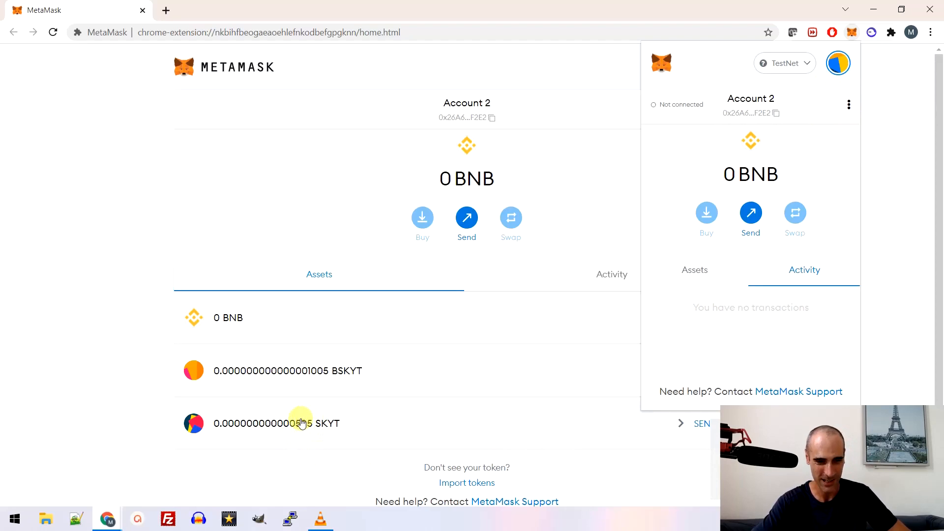
{"action": "mouse_move", "coordinate": [298, 423]}
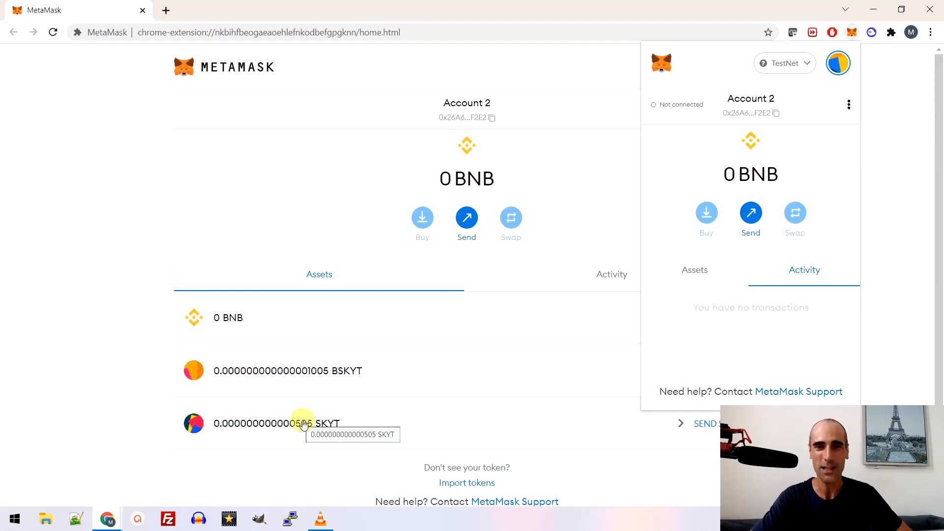
{"action": "mouse_move", "coordinate": [133, 360]}
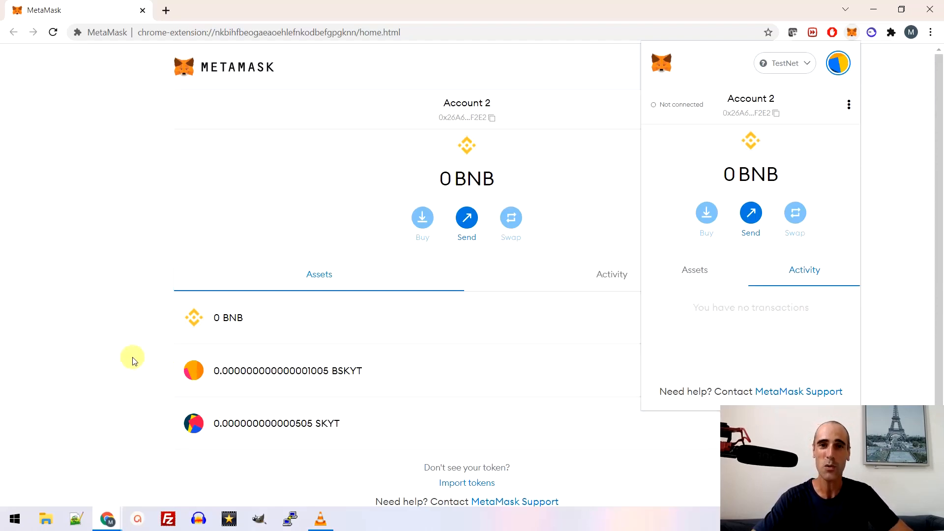